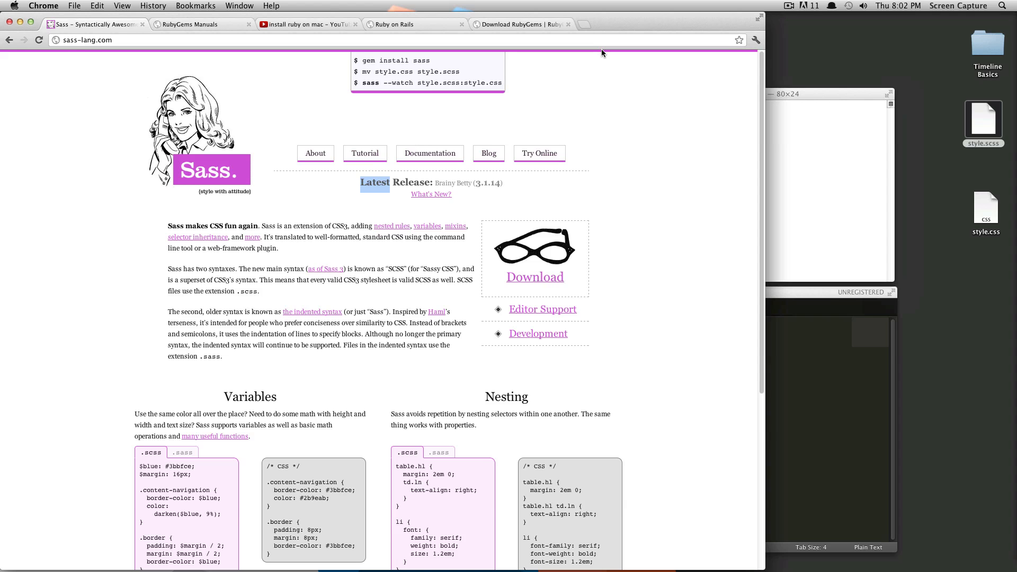
mouse_move(626, 116)
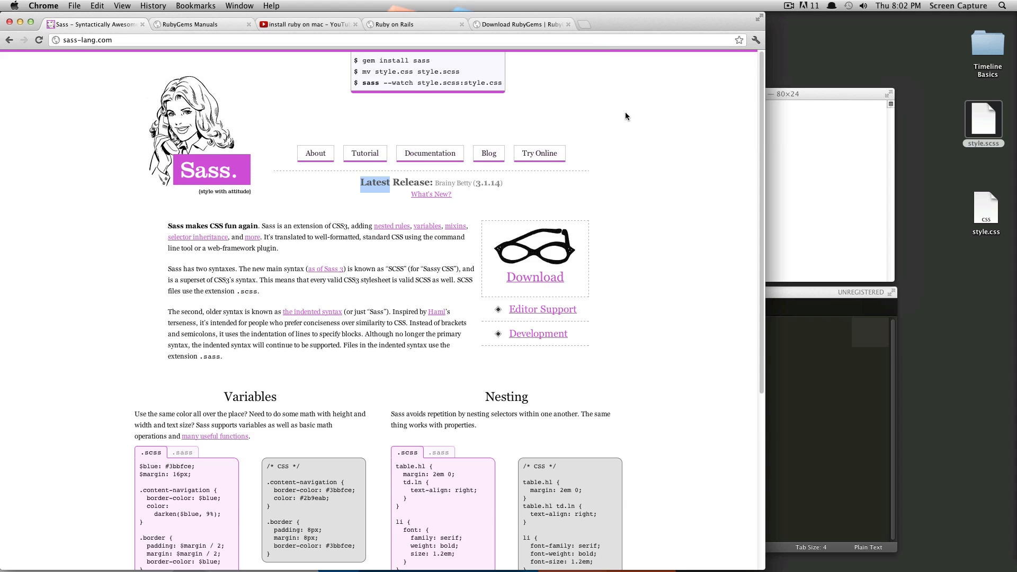
- Scroll to the Variables example and highlight 'Variables', #3bbfce and the $blue usage
scroll("down", 3)
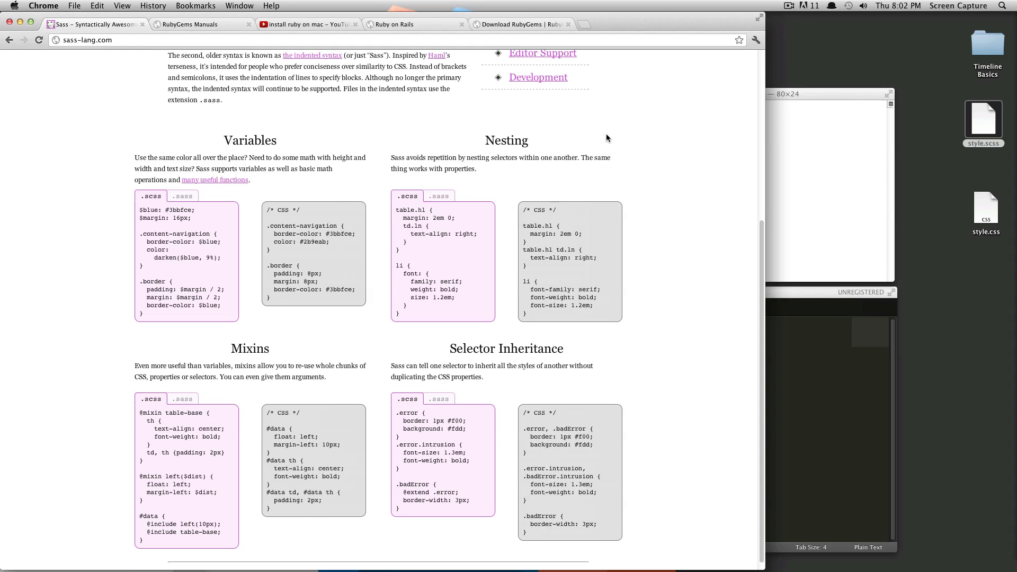
double_click(250, 141)
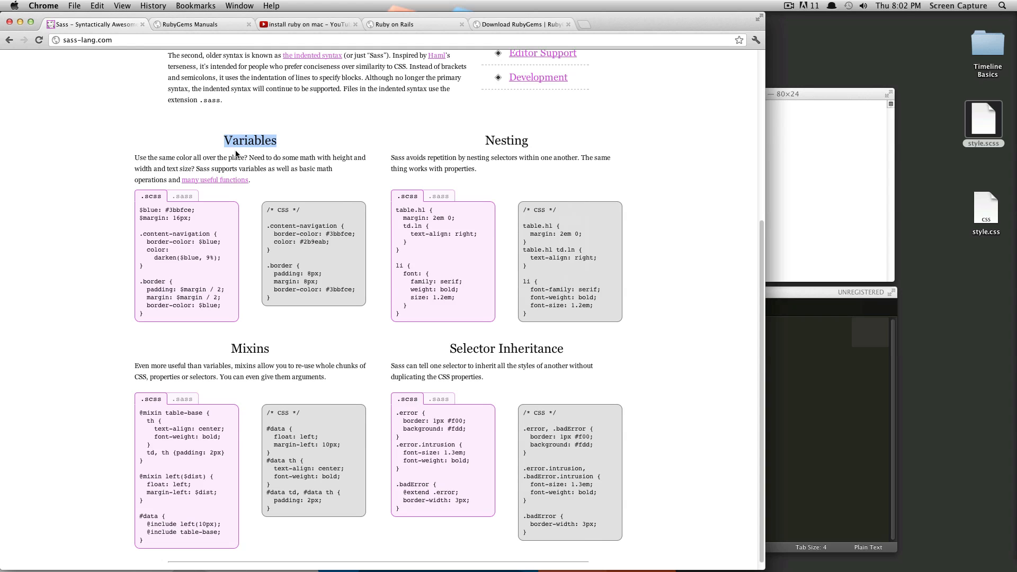
mouse_move(205, 204)
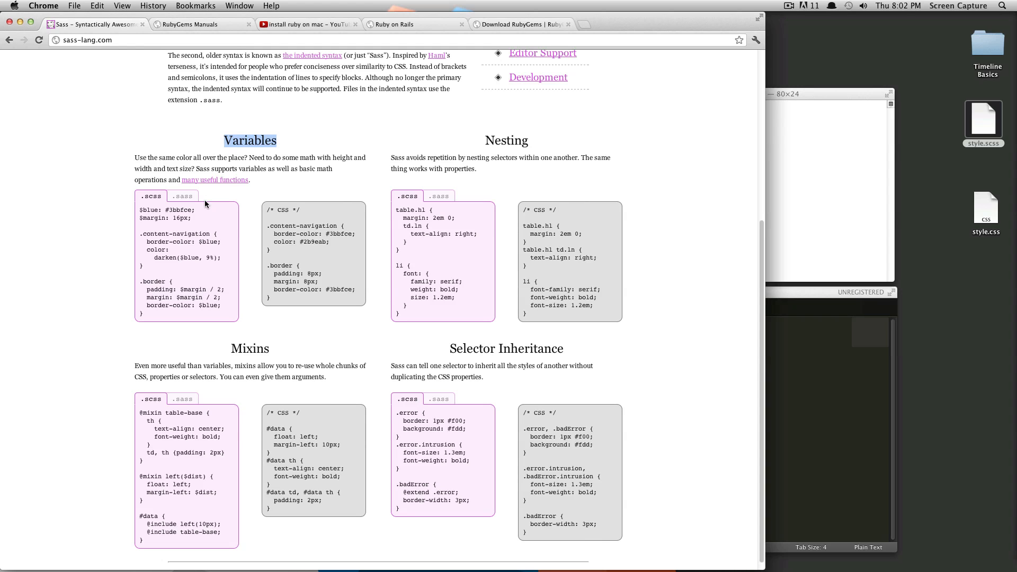
double_click(179, 210)
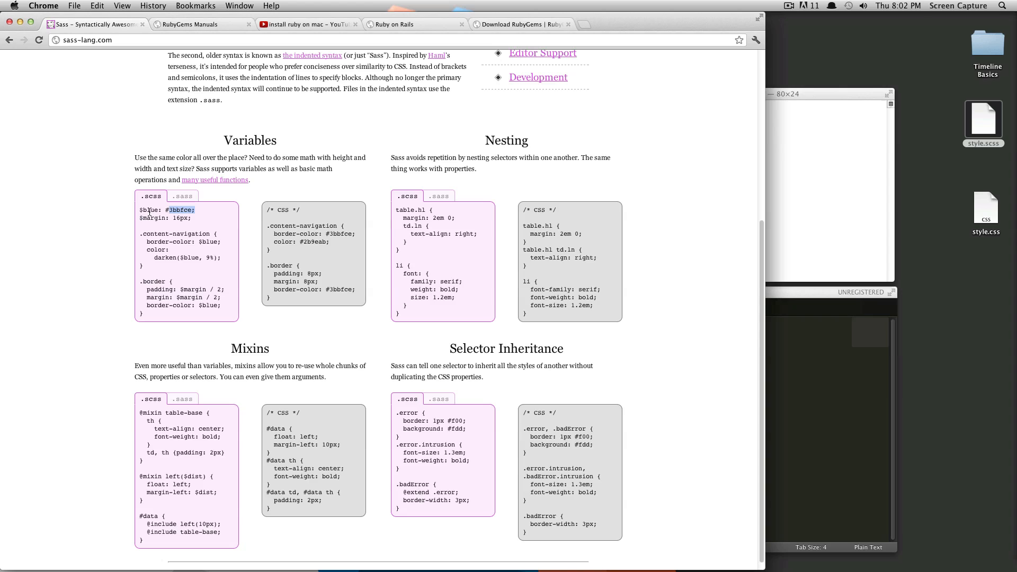
double_click(148, 210)
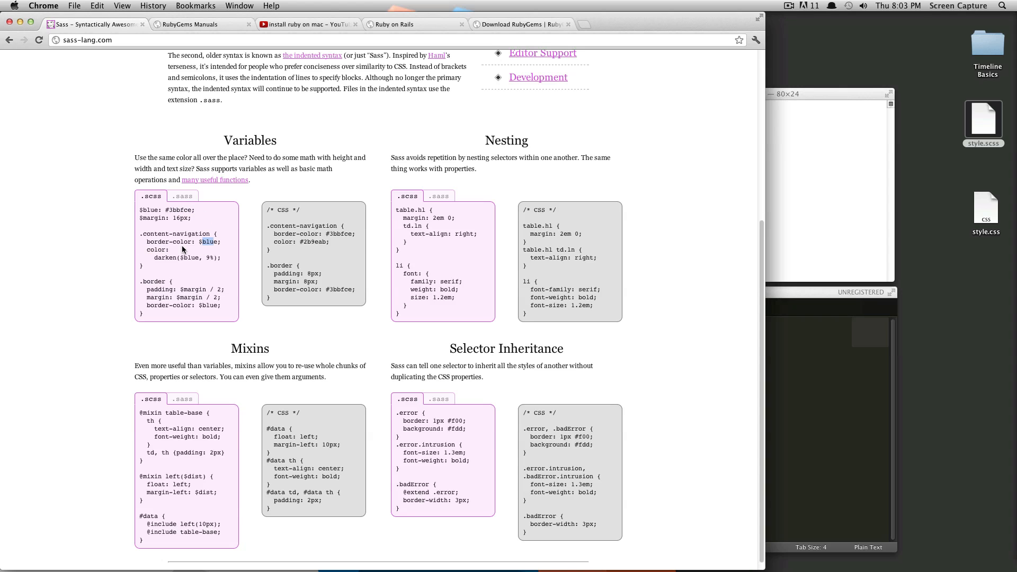
mouse_move(184, 239)
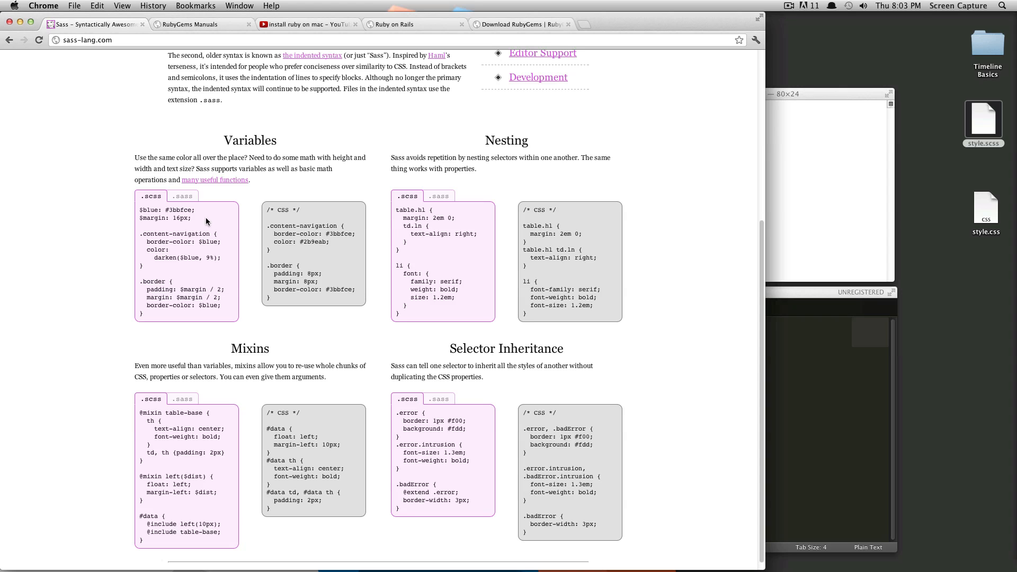
mouse_move(220, 219)
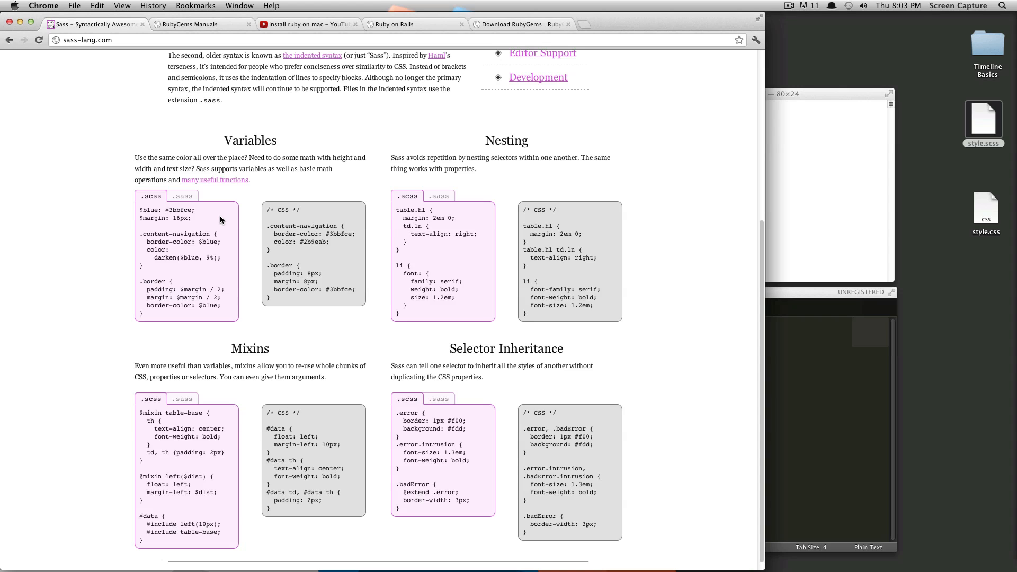
mouse_move(283, 208)
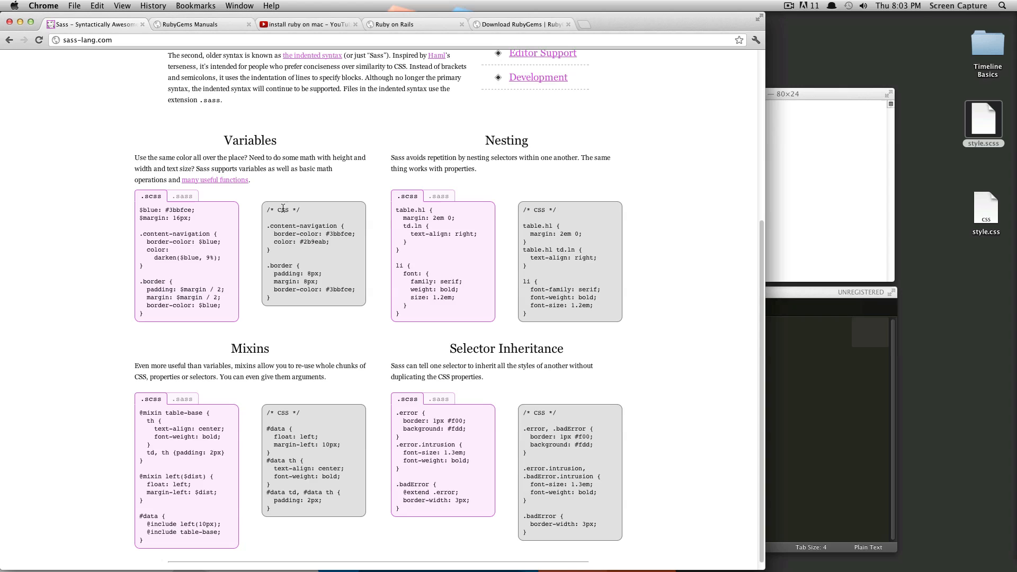
mouse_move(399, 209)
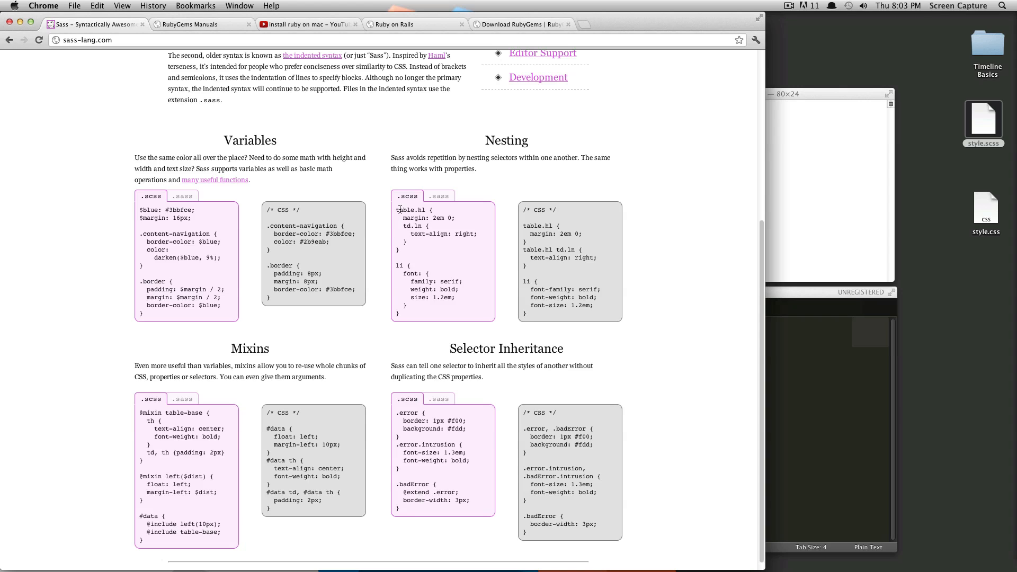
mouse_move(522, 228)
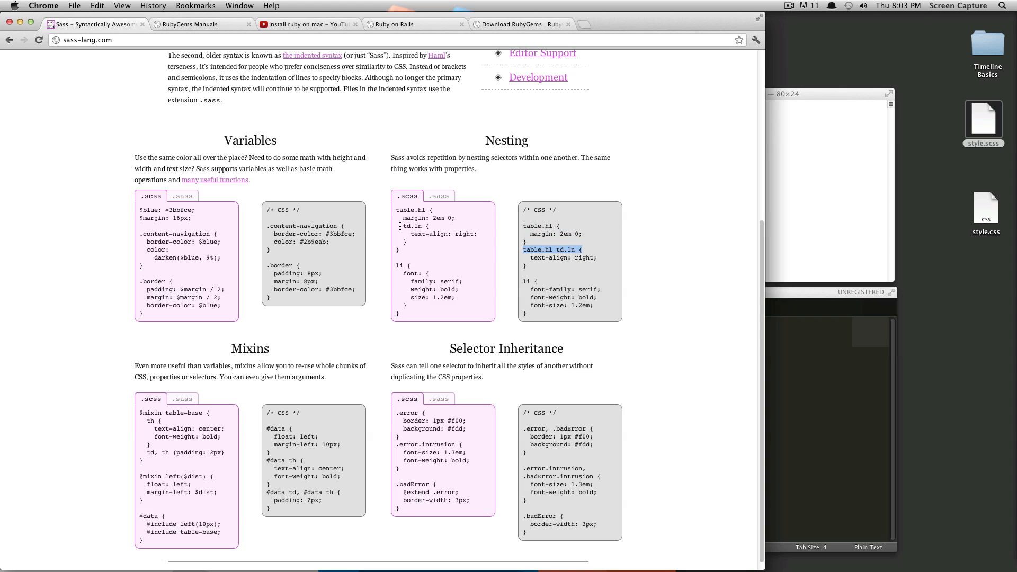
mouse_move(452, 241)
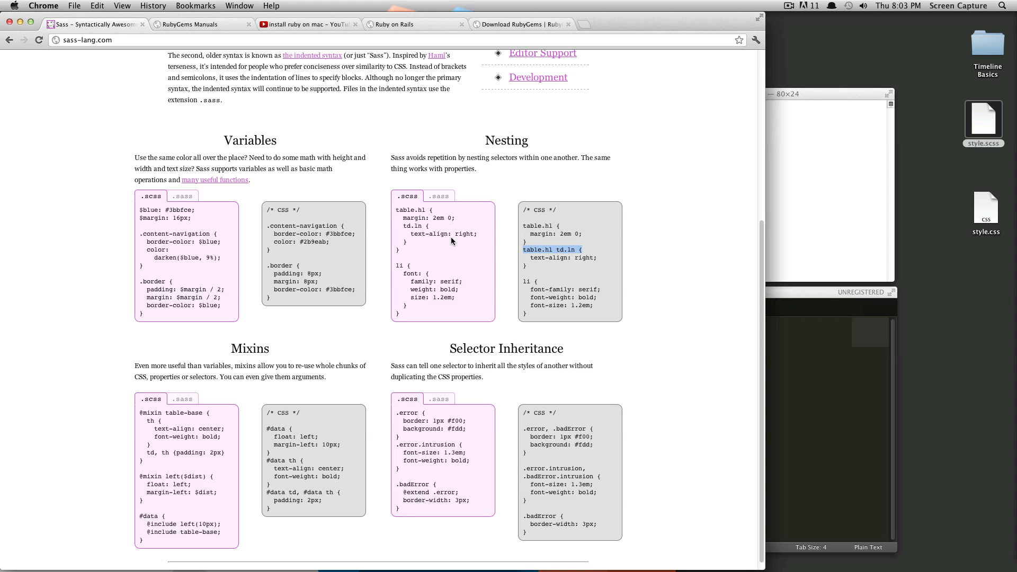
mouse_move(378, 332)
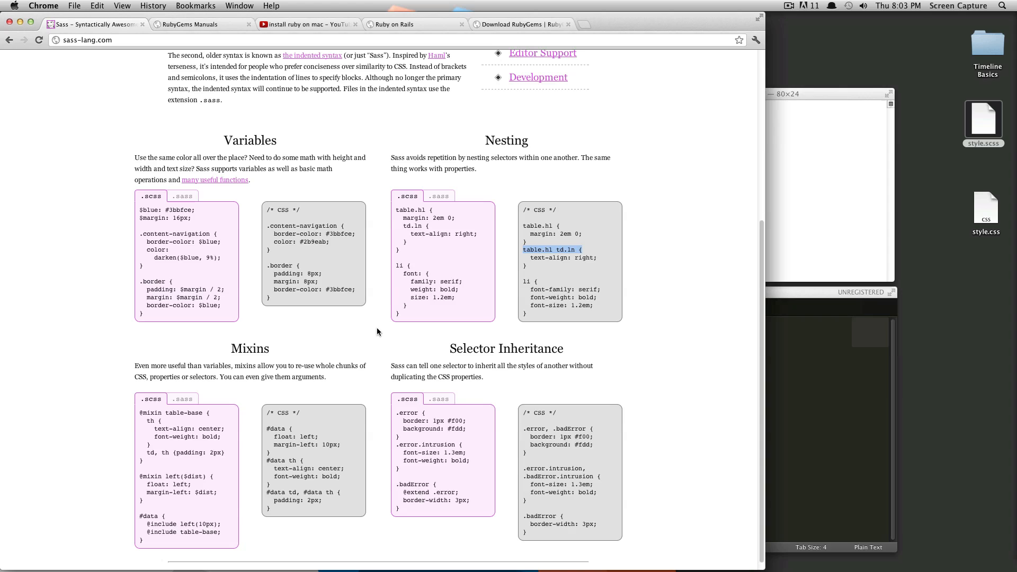
mouse_move(350, 382)
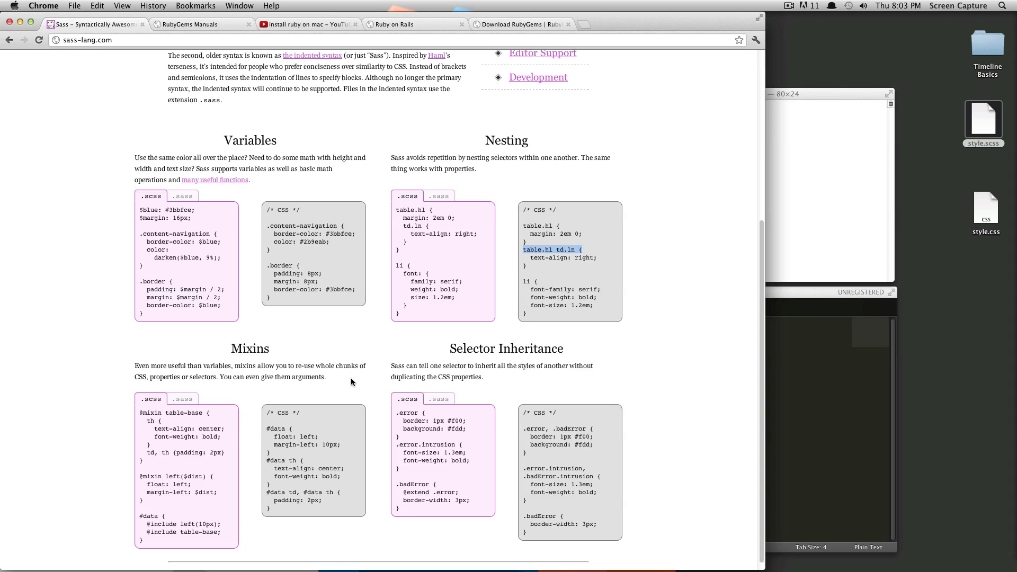
mouse_move(346, 380)
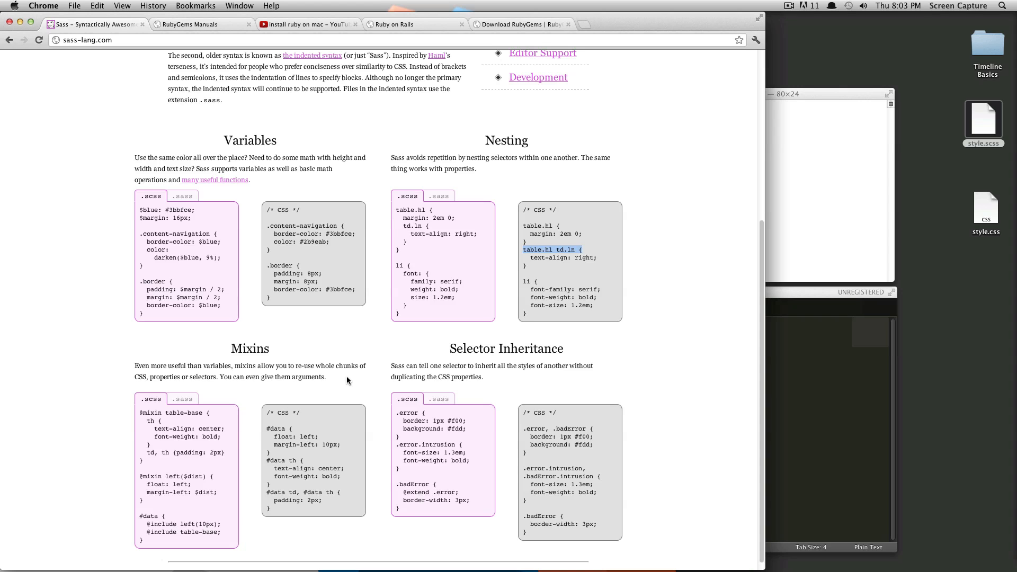
mouse_move(463, 347)
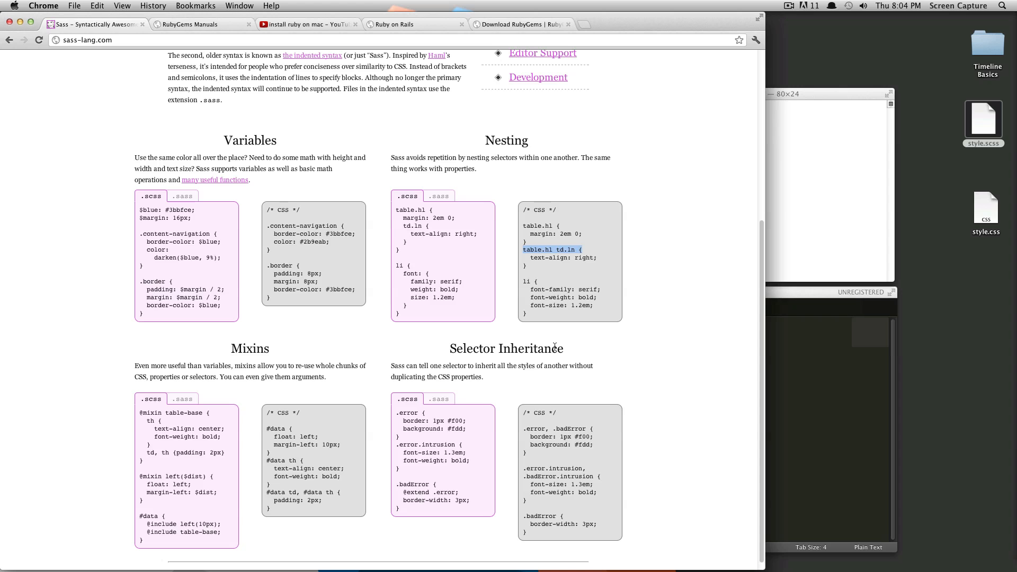
mouse_move(579, 349)
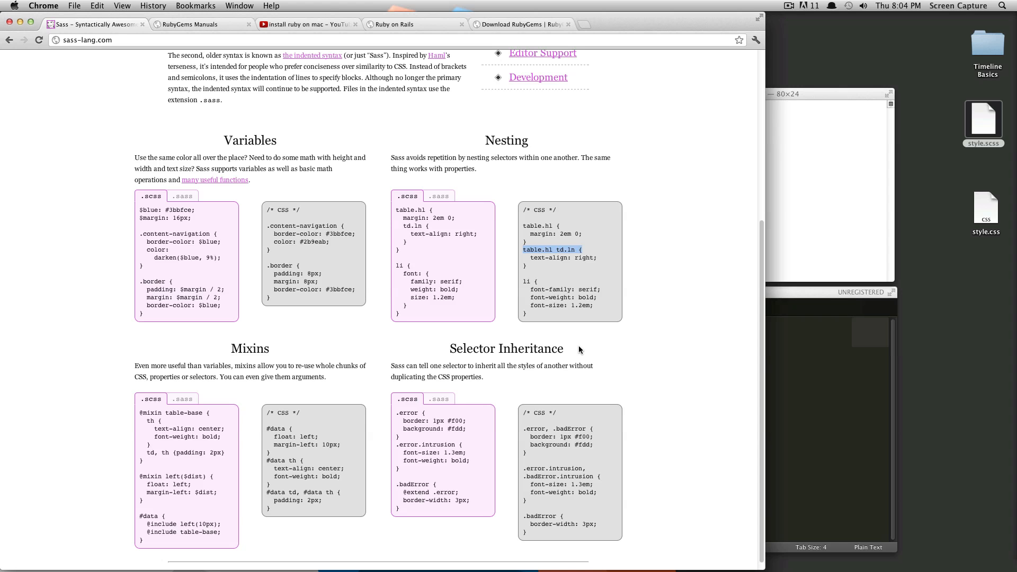
- Scroll back up to the Sass install commands and latest release 3.1.14
scroll("up", 3)
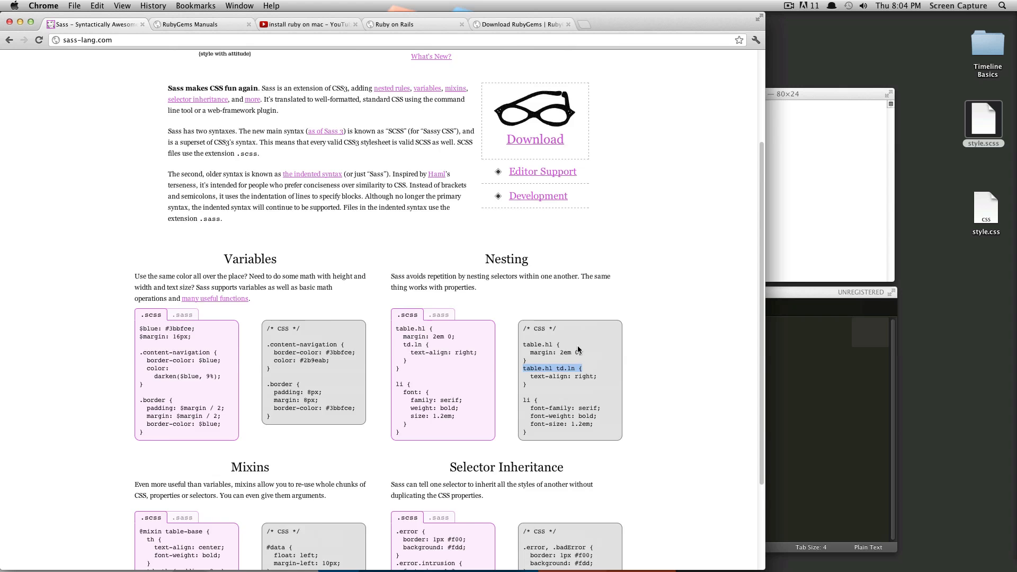
scroll("up", 3)
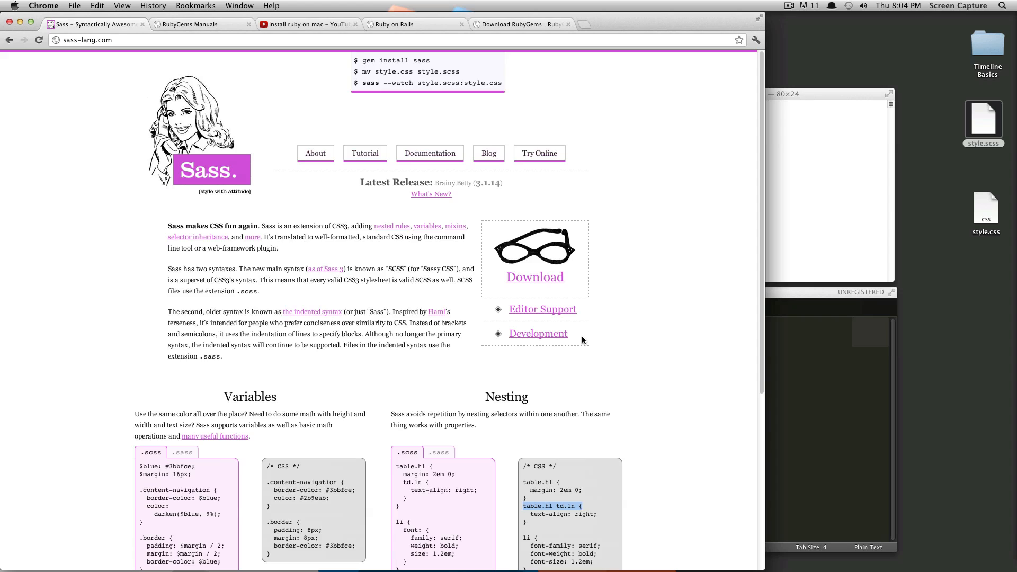
mouse_move(586, 330)
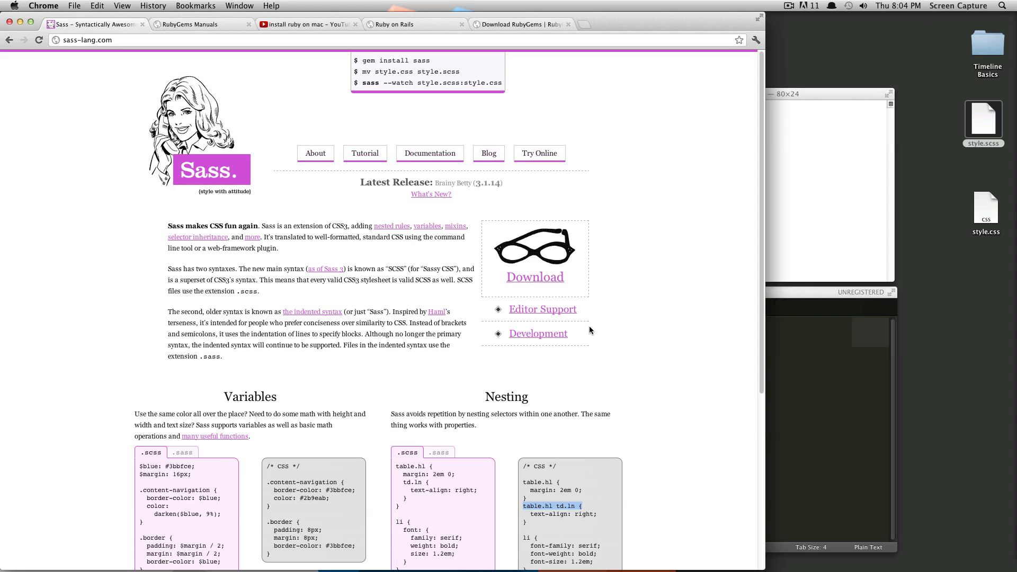
mouse_move(544, 166)
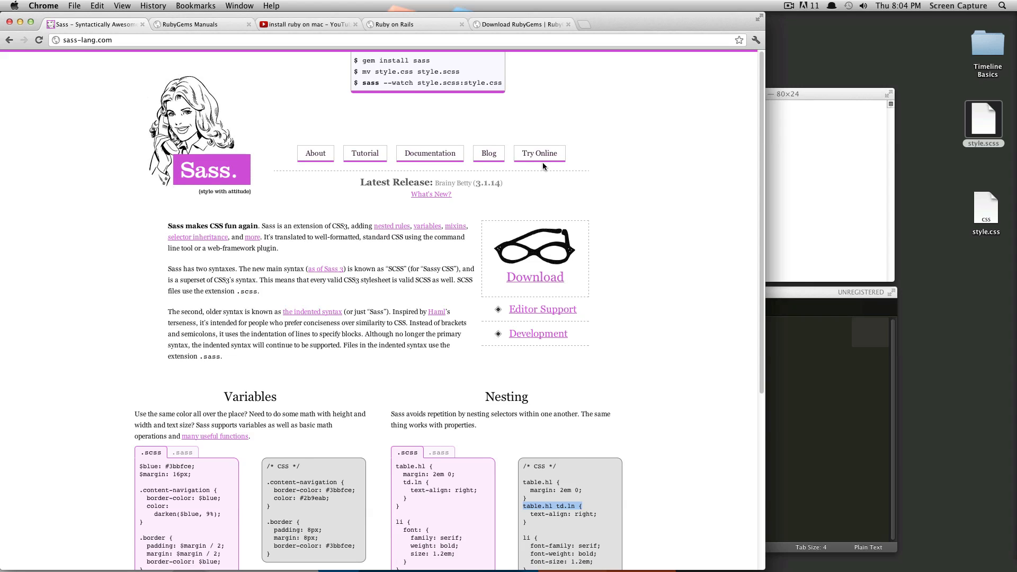
mouse_move(567, 139)
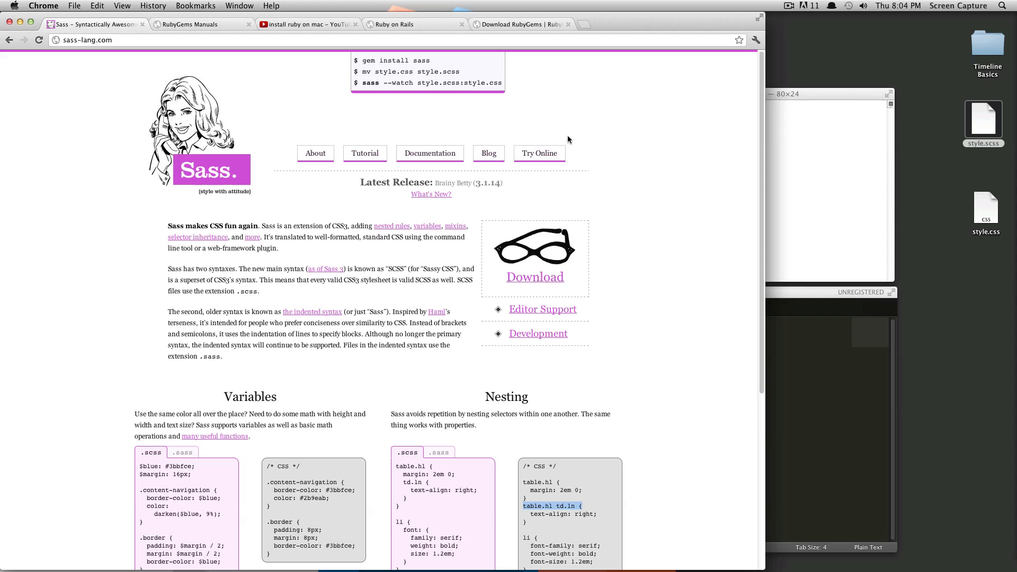
mouse_move(603, 107)
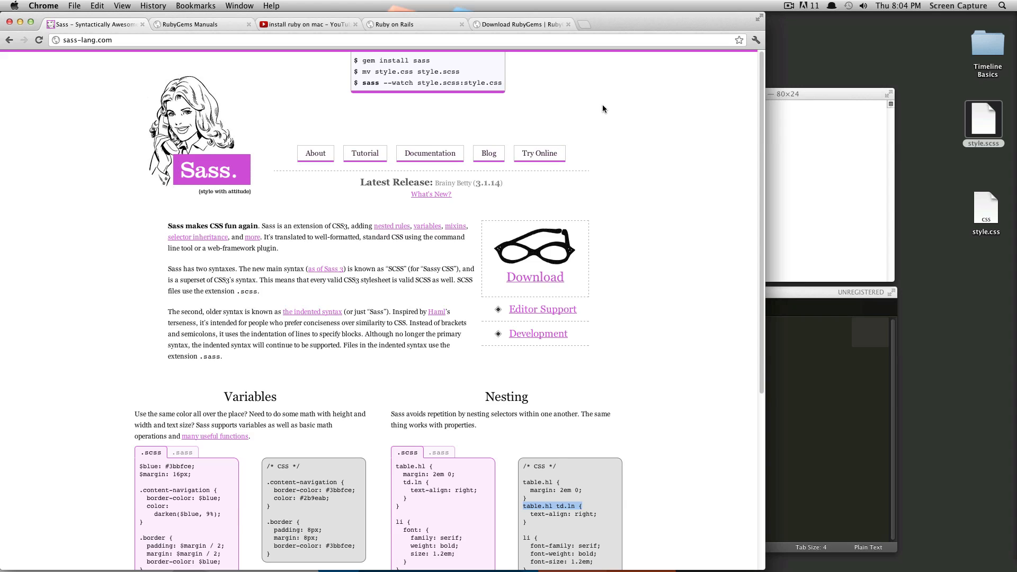
mouse_move(664, 154)
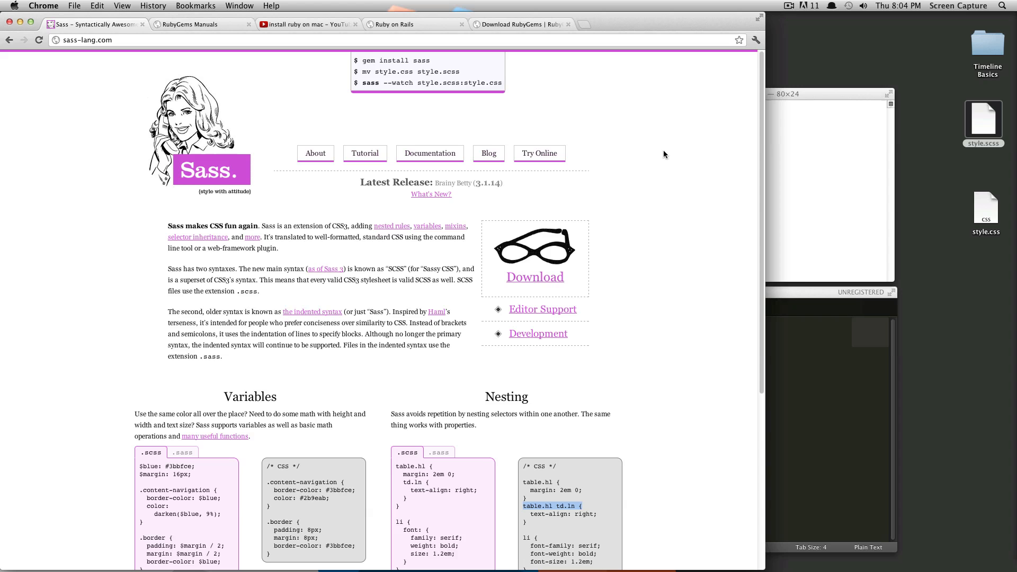
mouse_move(564, 119)
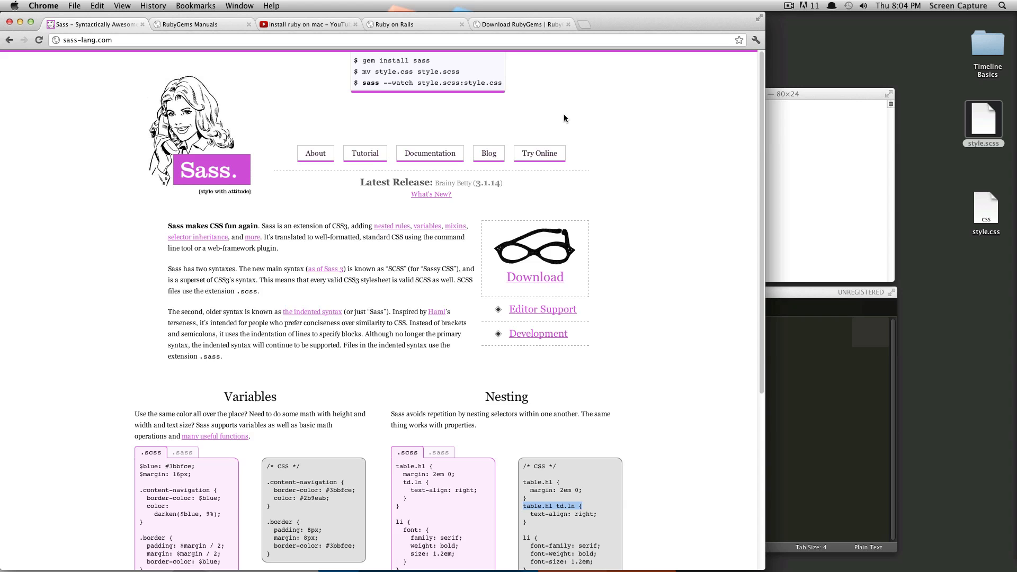
- View the Ruby on Rails and Download RubyGems pages, then return to Terminal
left_click(392, 24)
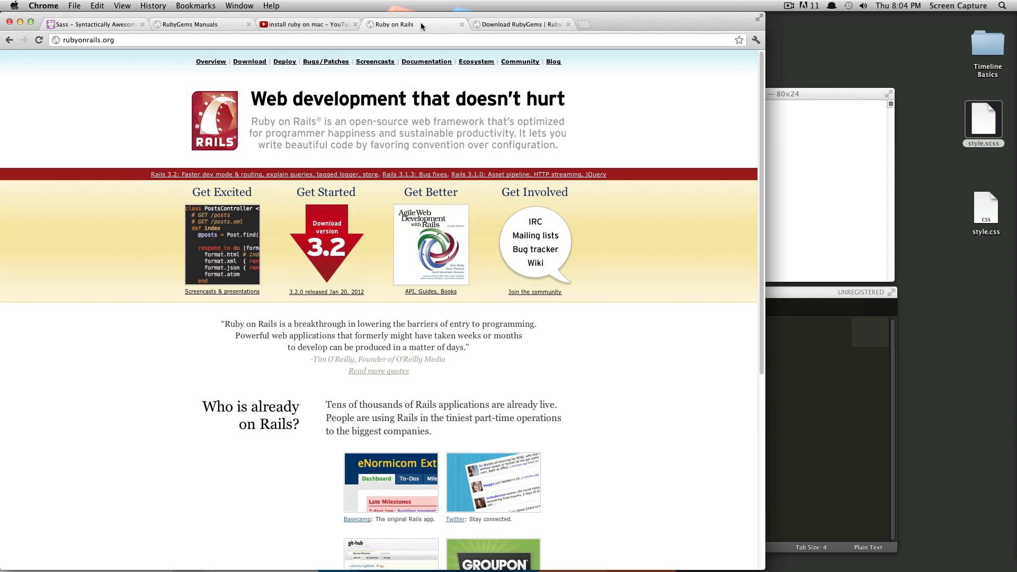
left_click(519, 24)
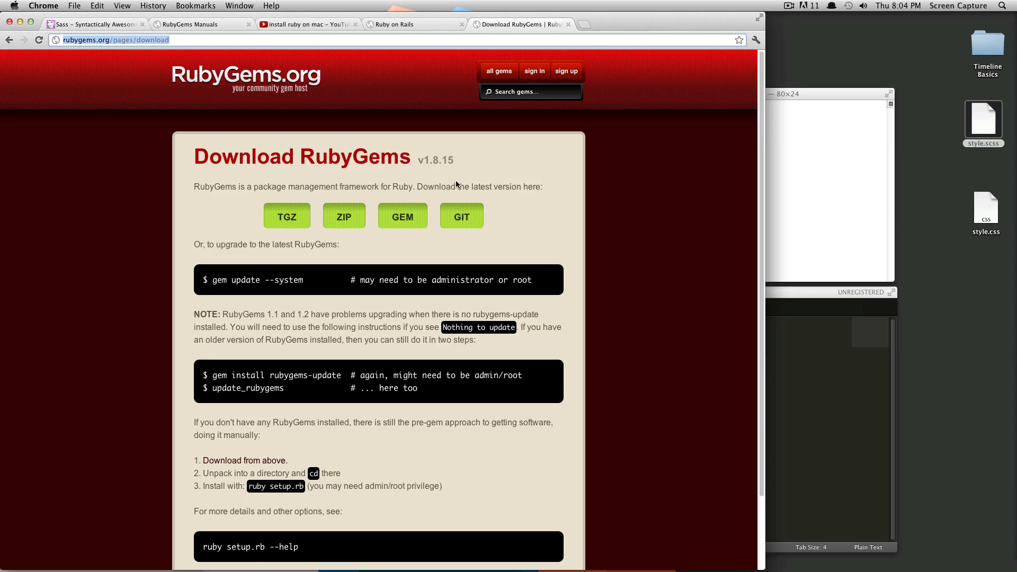
mouse_move(402, 216)
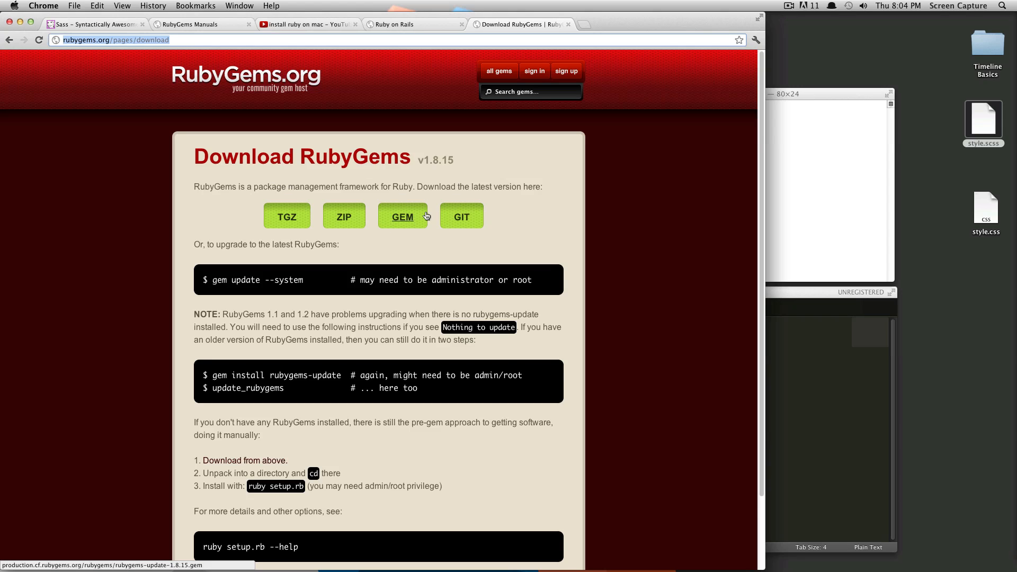
mouse_move(434, 225)
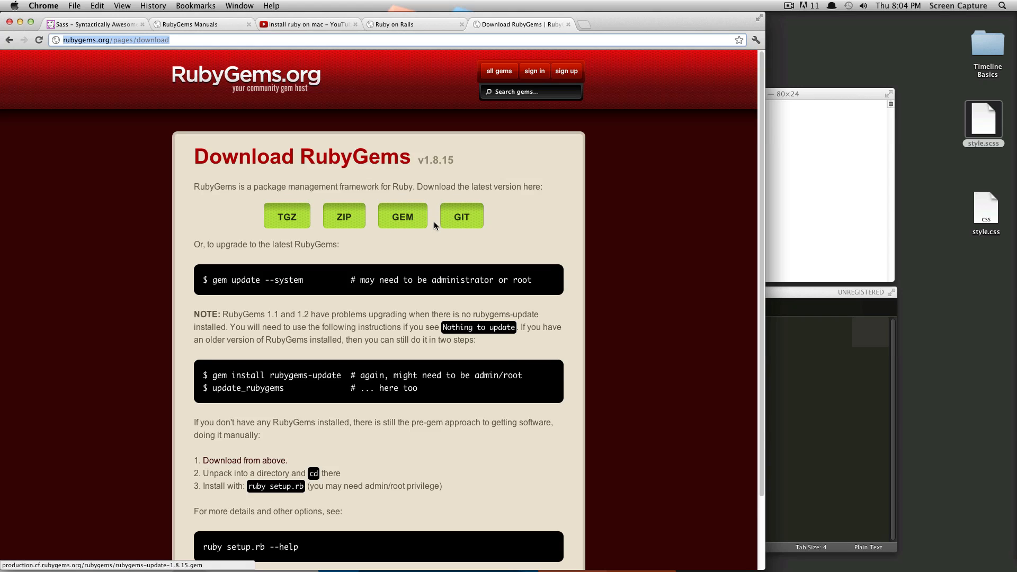
left_click(94, 24)
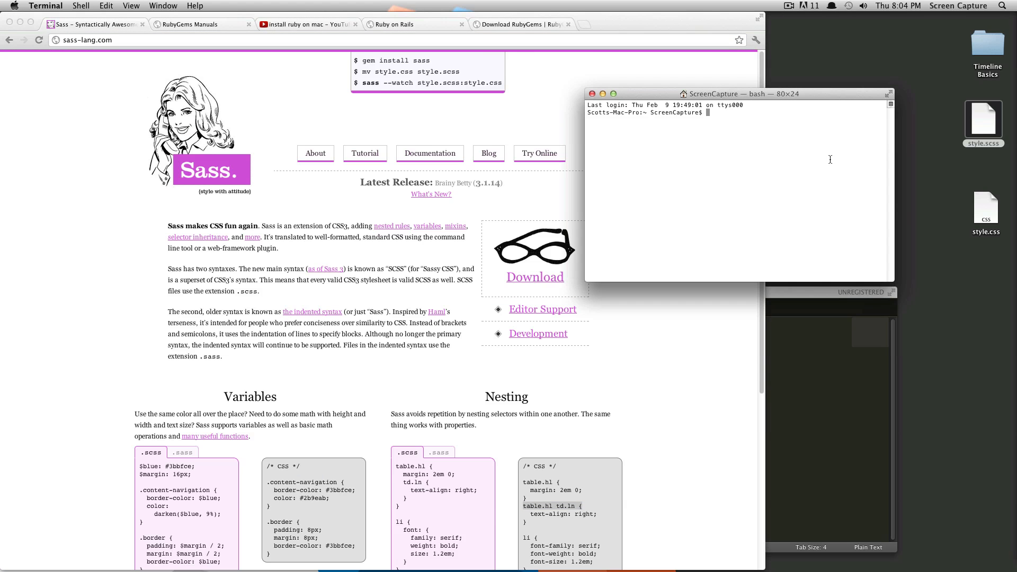
mouse_move(750, 101)
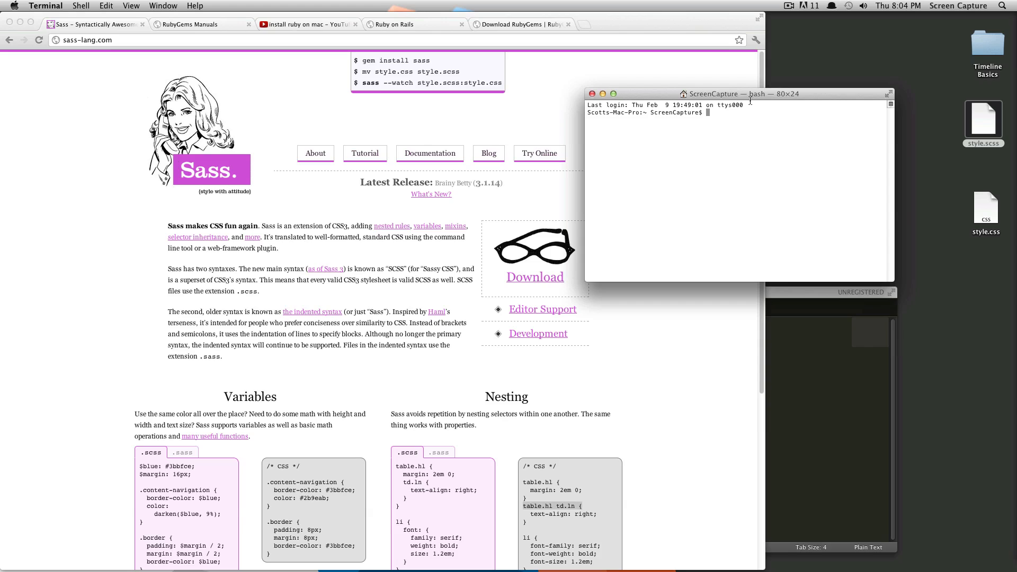
- Run gem -v, which reports RubyGems 1.3.6
type("gem")
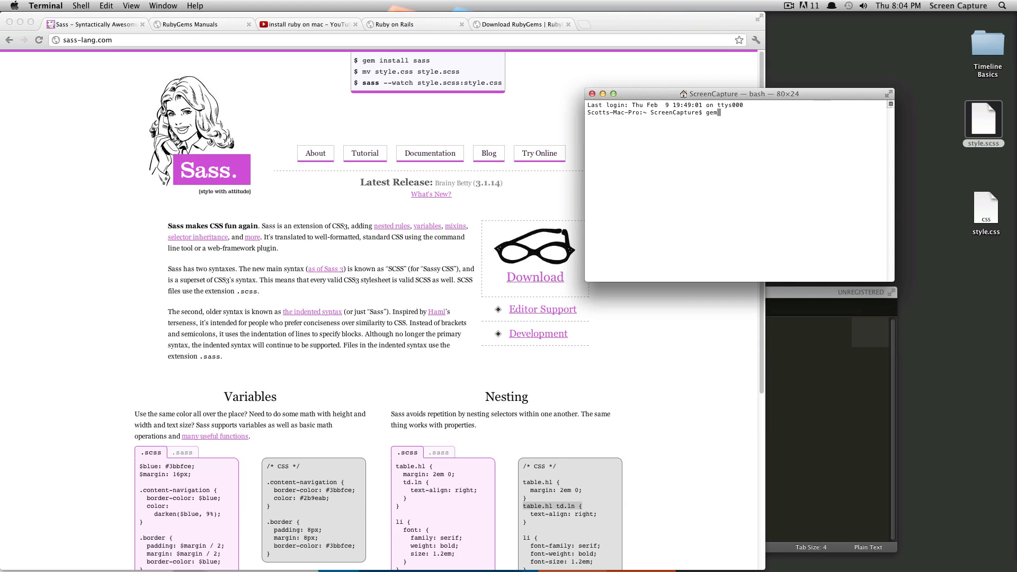
key("Return")
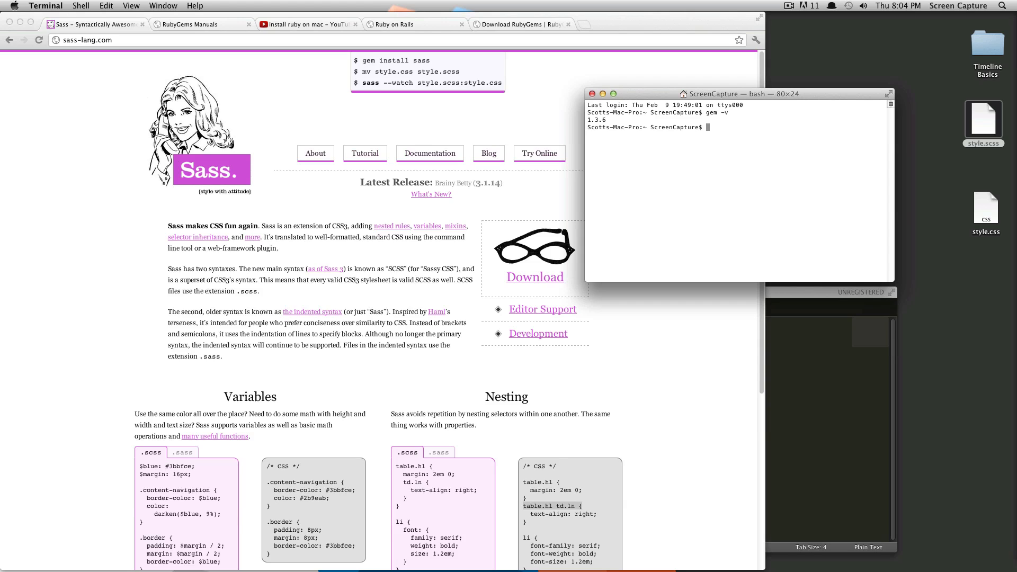
mouse_move(679, 113)
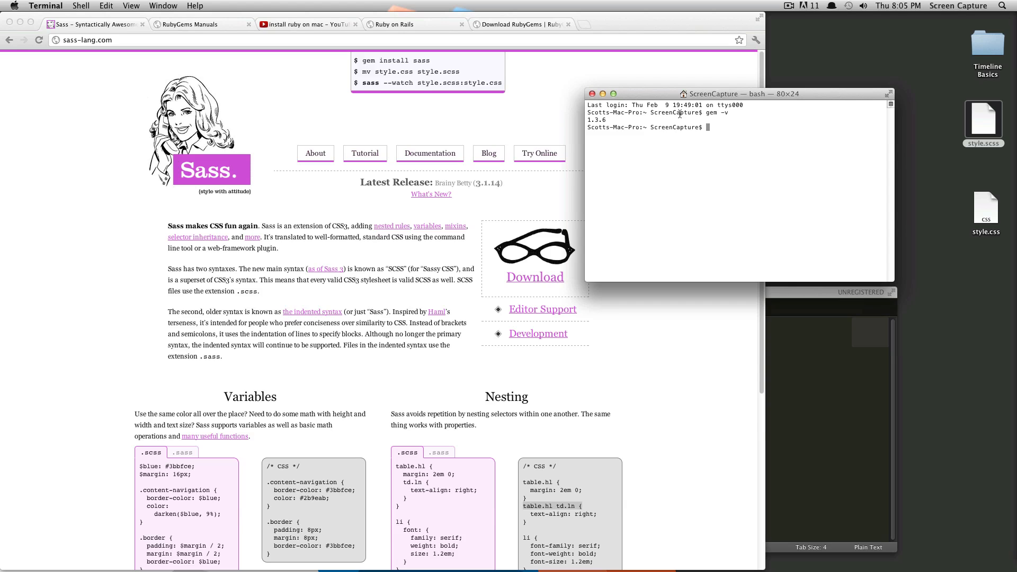
mouse_move(707, 122)
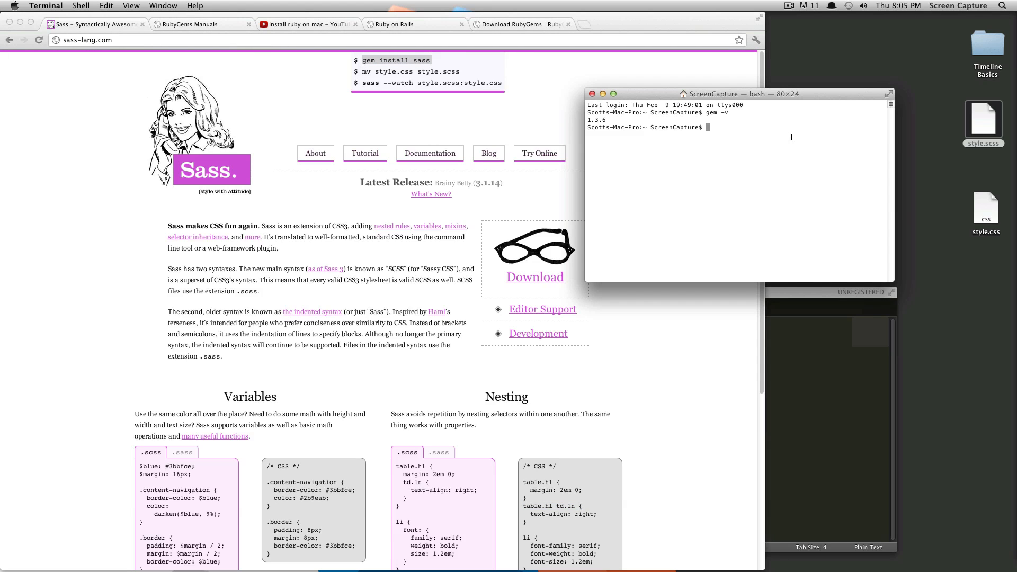
- Install Sass 3.1.14 with sudo gem install sass
type("sudo gem")
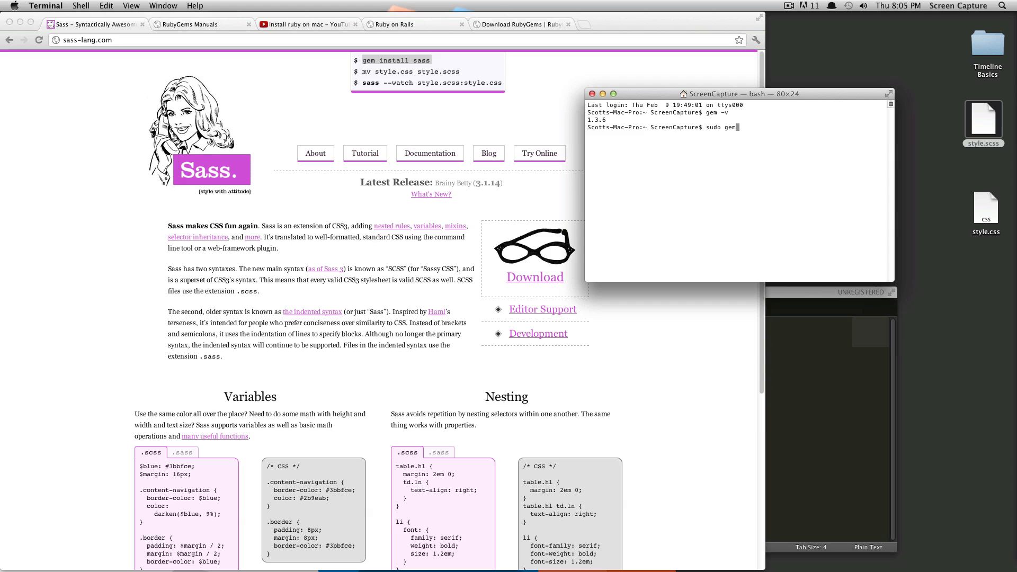
type("install sass")
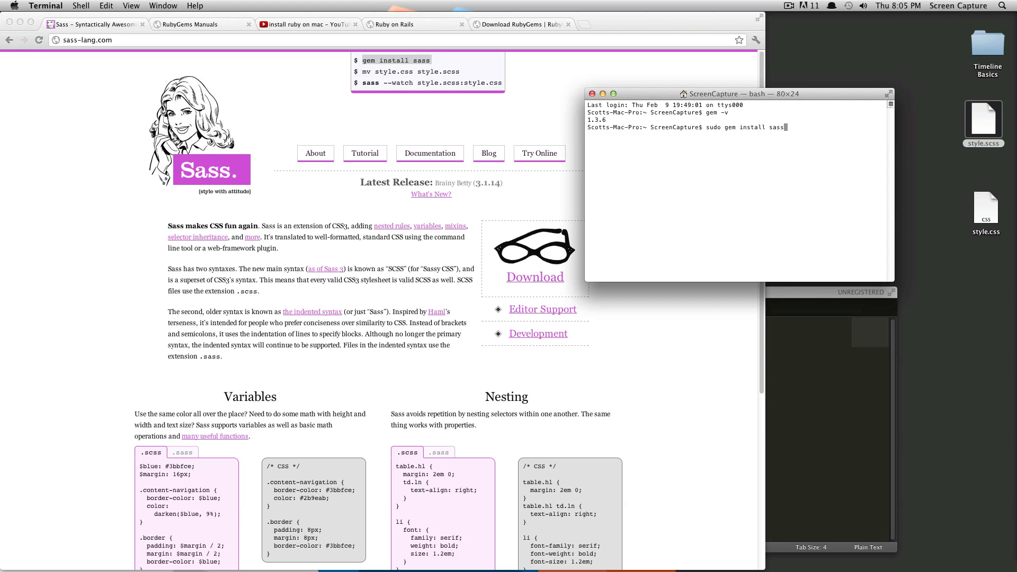
key("Return")
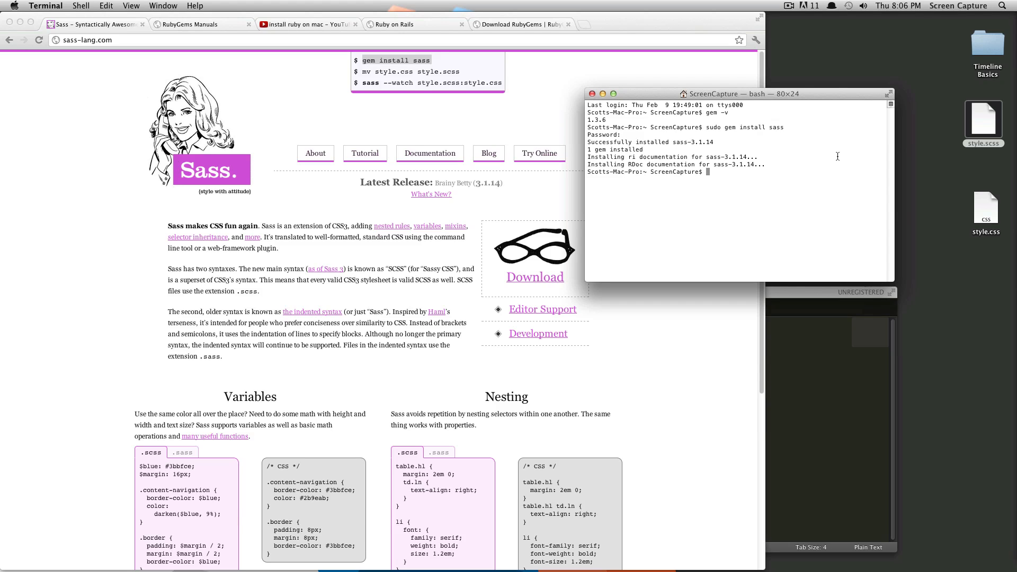
mouse_move(720, 176)
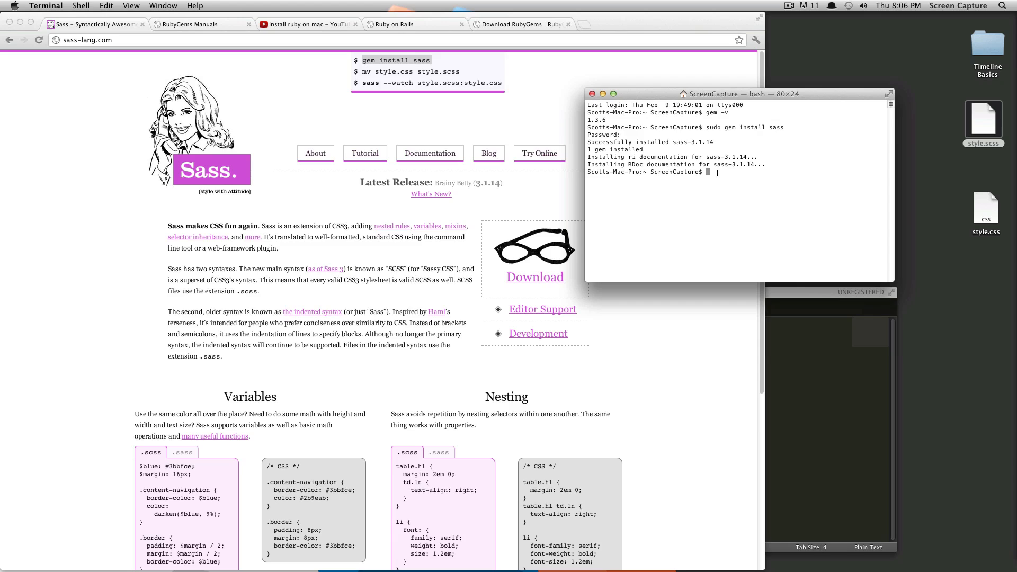
- Run sass -v, which reports Sass 3.1.14 (Brainy Betty)
type("sass")
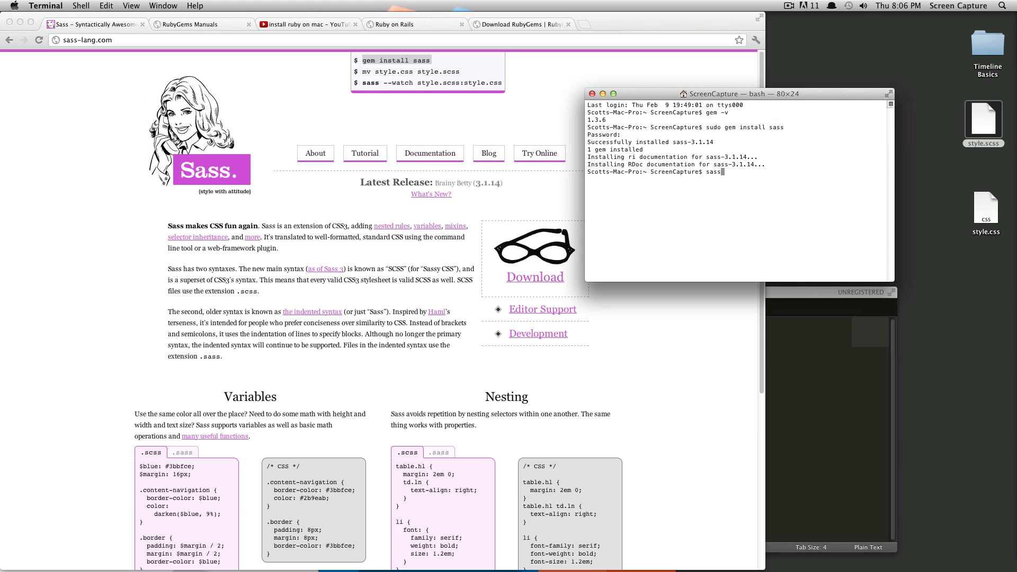
key("Return")
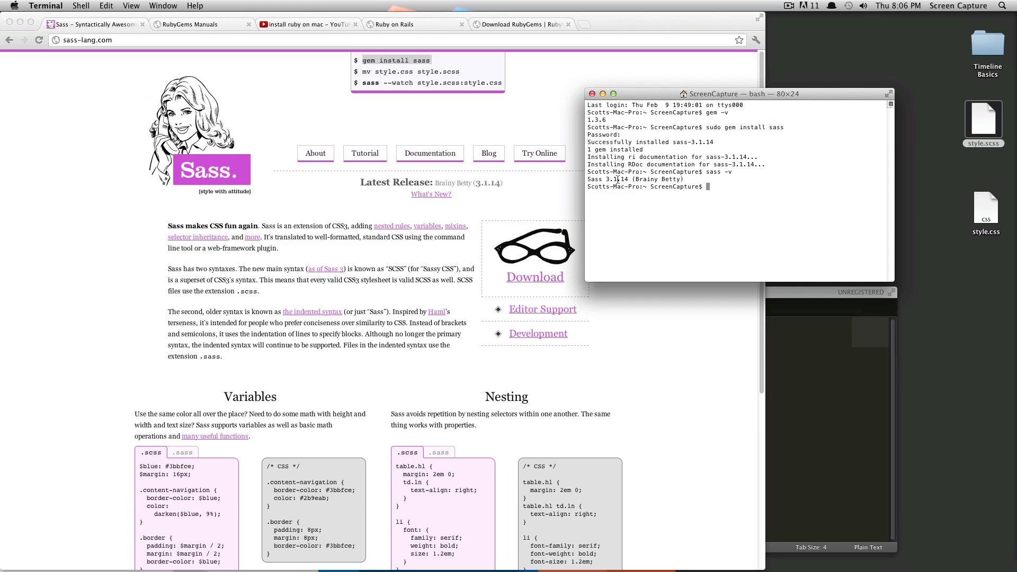
mouse_move(510, 193)
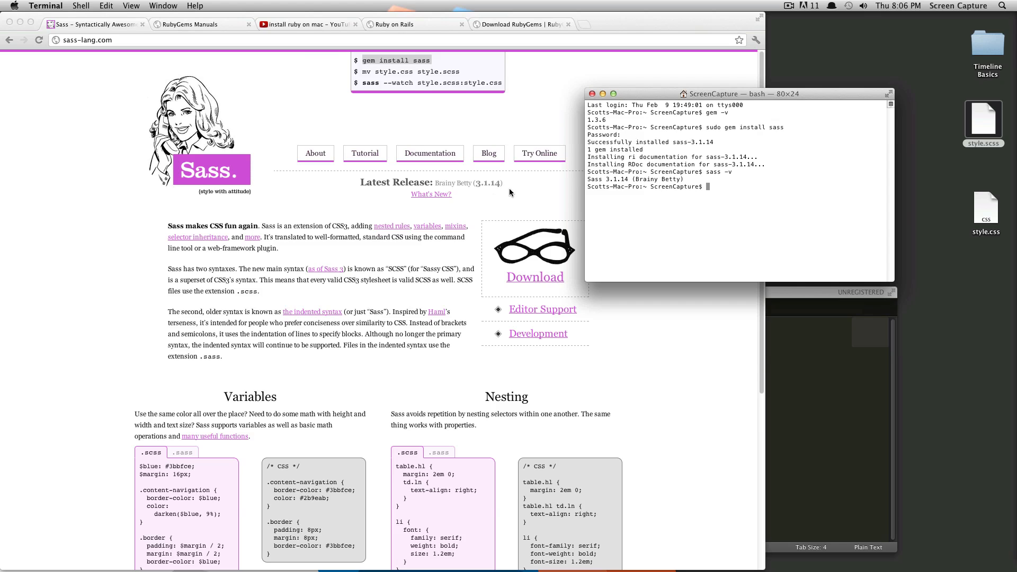
mouse_move(488, 186)
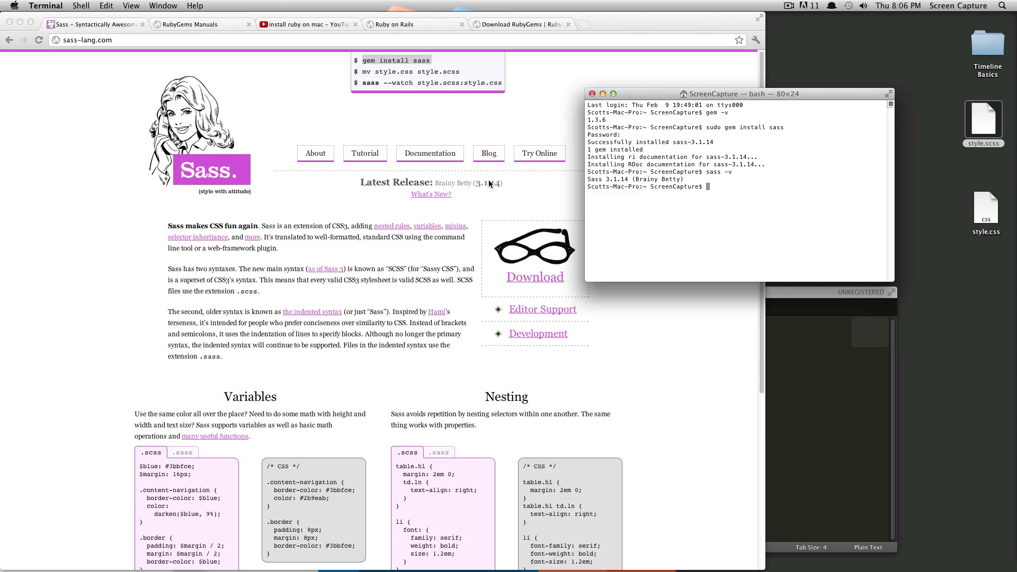
mouse_move(584, 145)
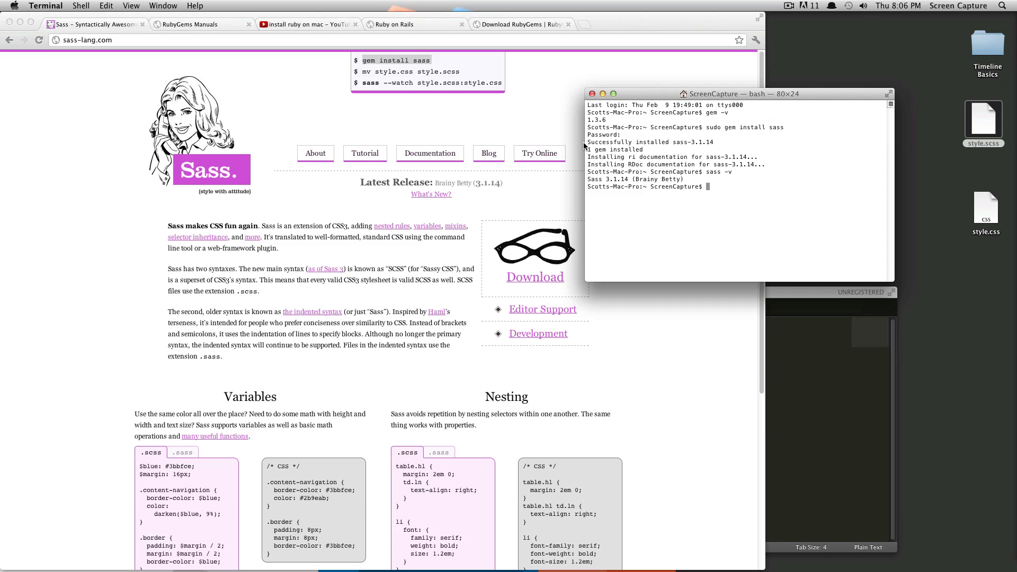
mouse_move(713, 108)
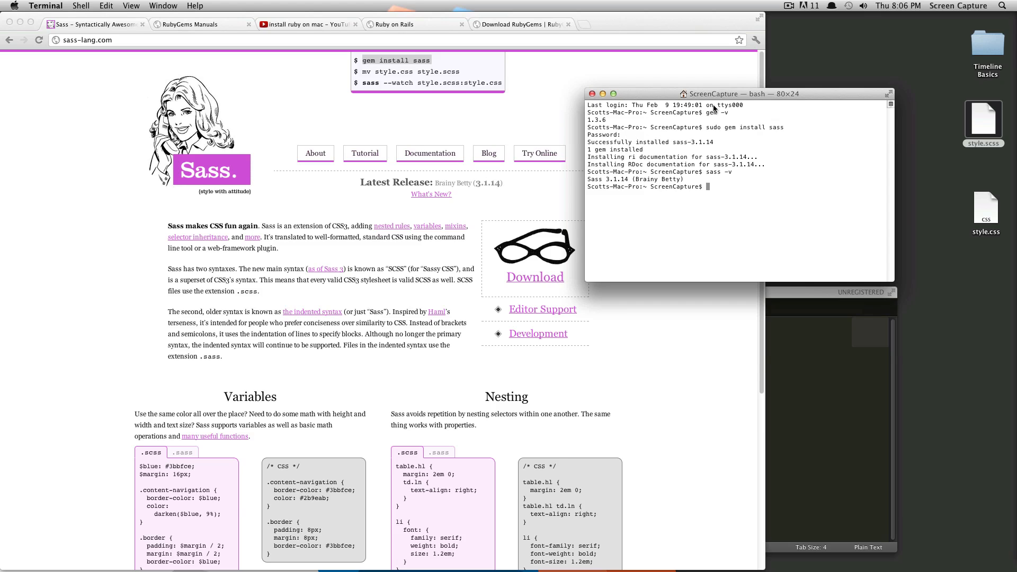
mouse_move(794, 89)
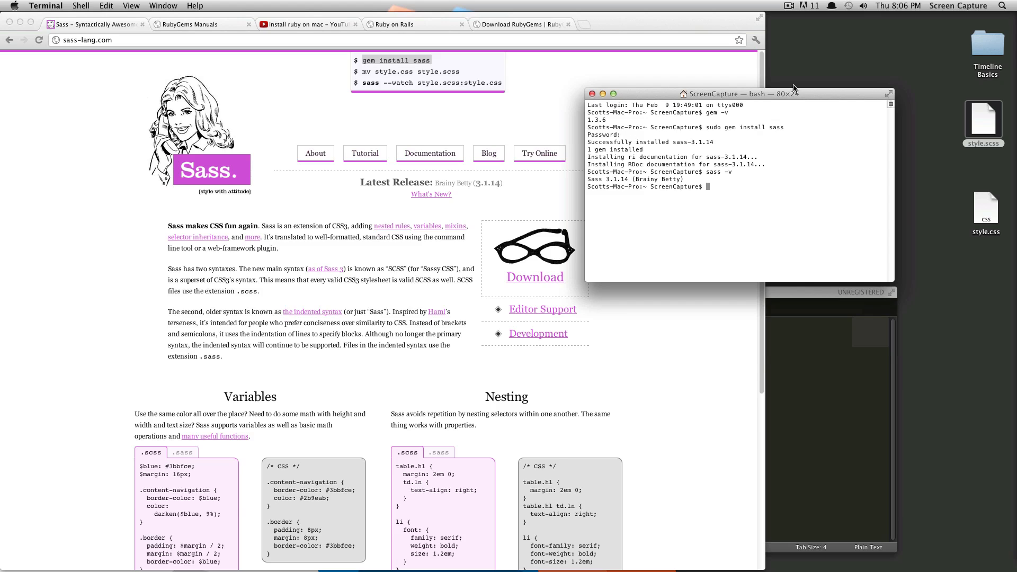
mouse_move(817, 89)
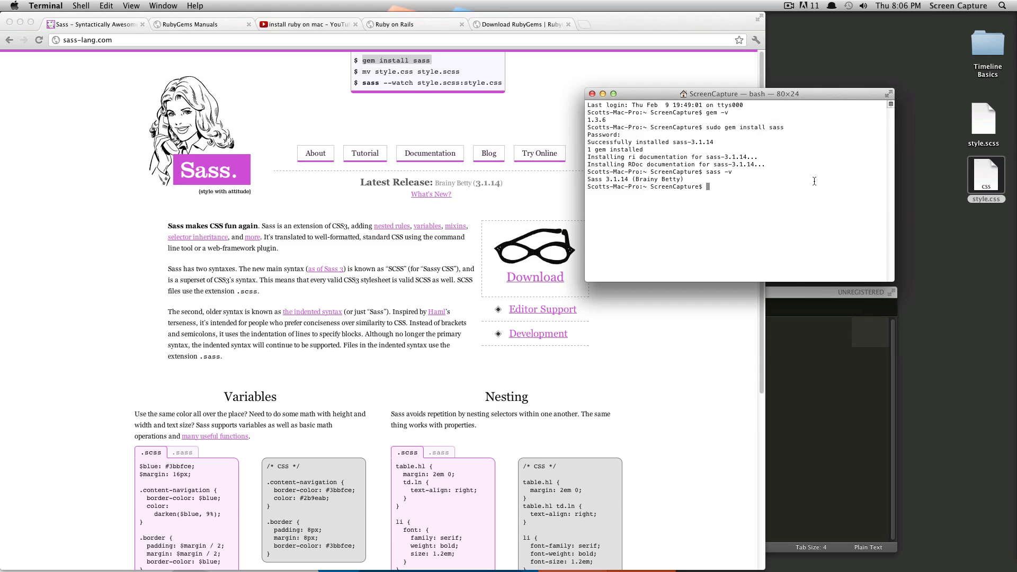
- Change into the Desktop folder, list style.css and style.scss, and return to Terminal
type("cd D")
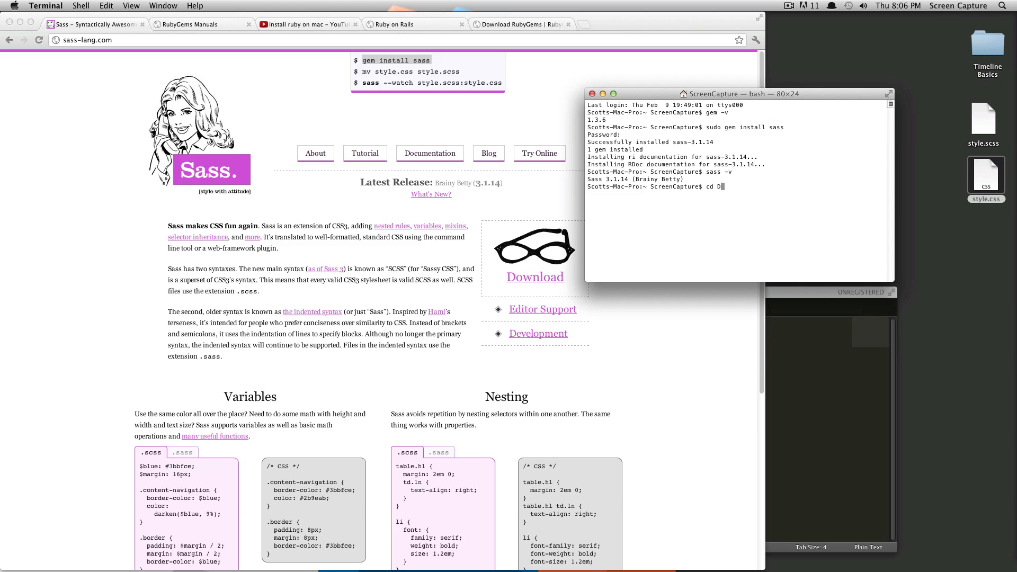
key("Return")
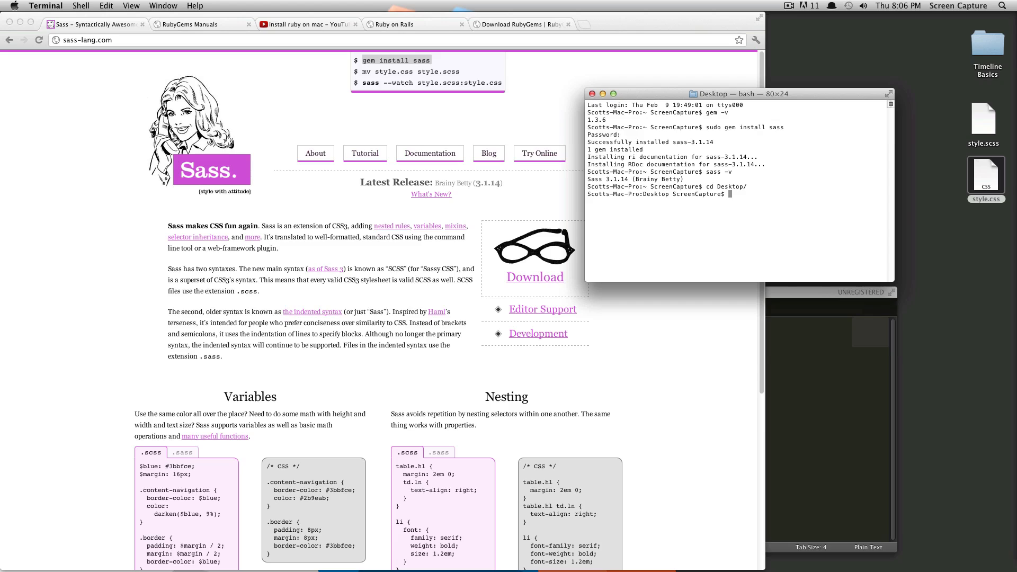
type("ls")
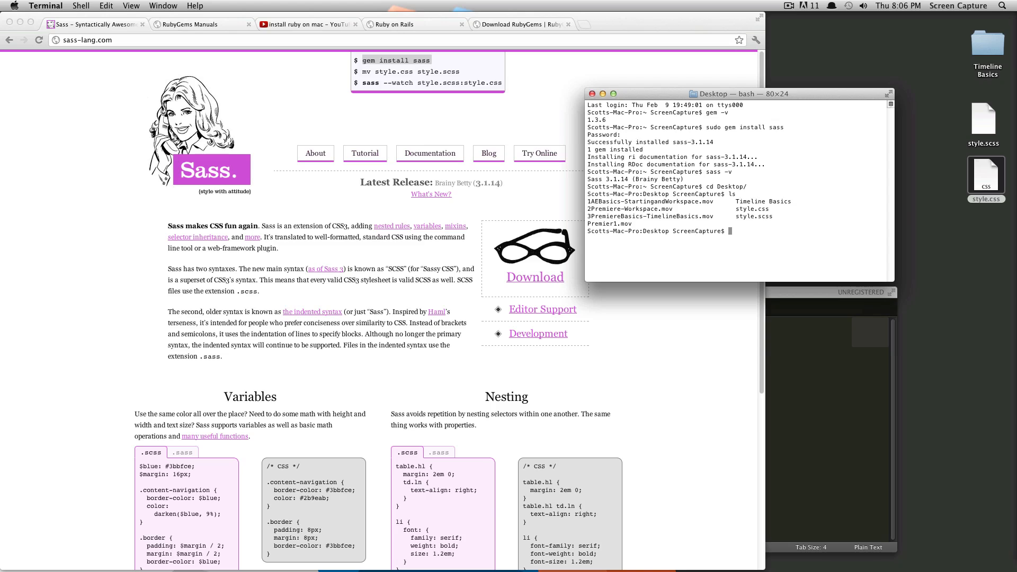
mouse_move(814, 181)
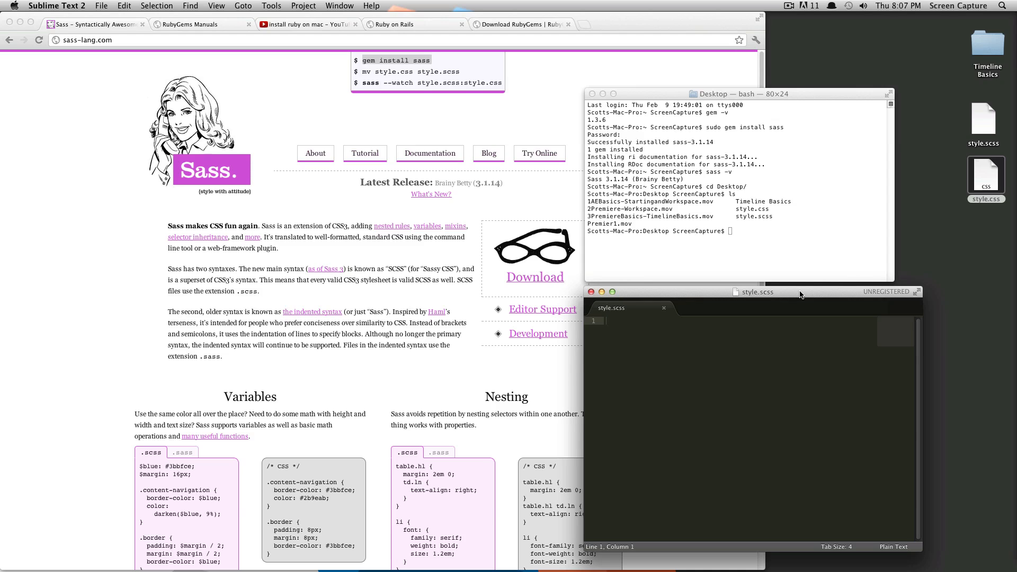
mouse_move(757, 289)
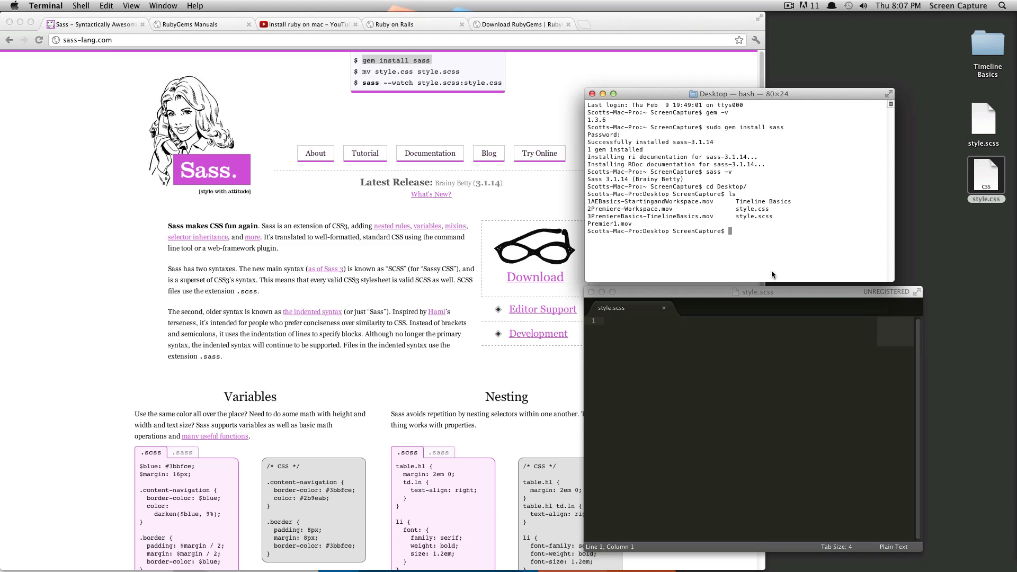
left_click(986, 176)
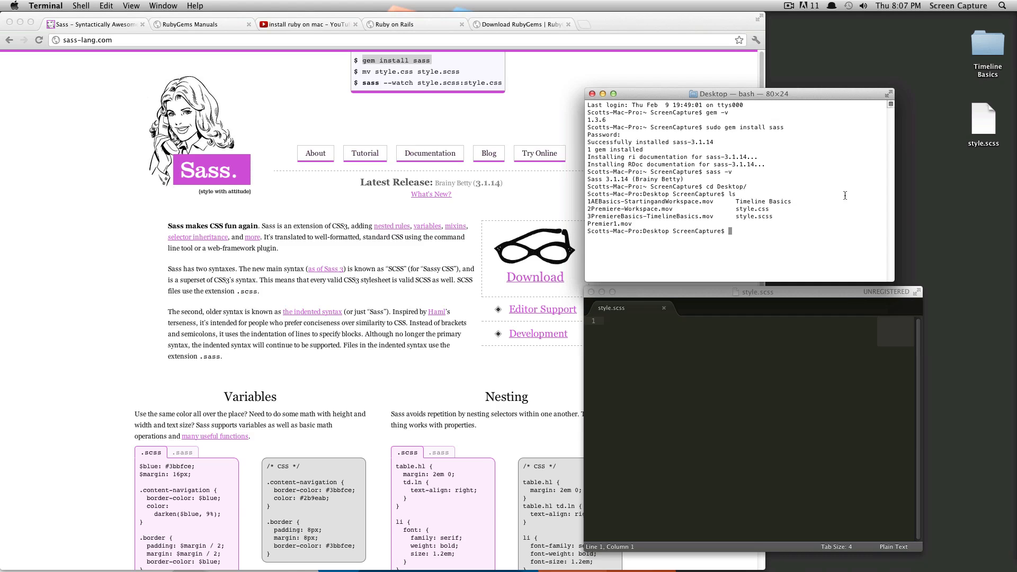
mouse_move(421, 101)
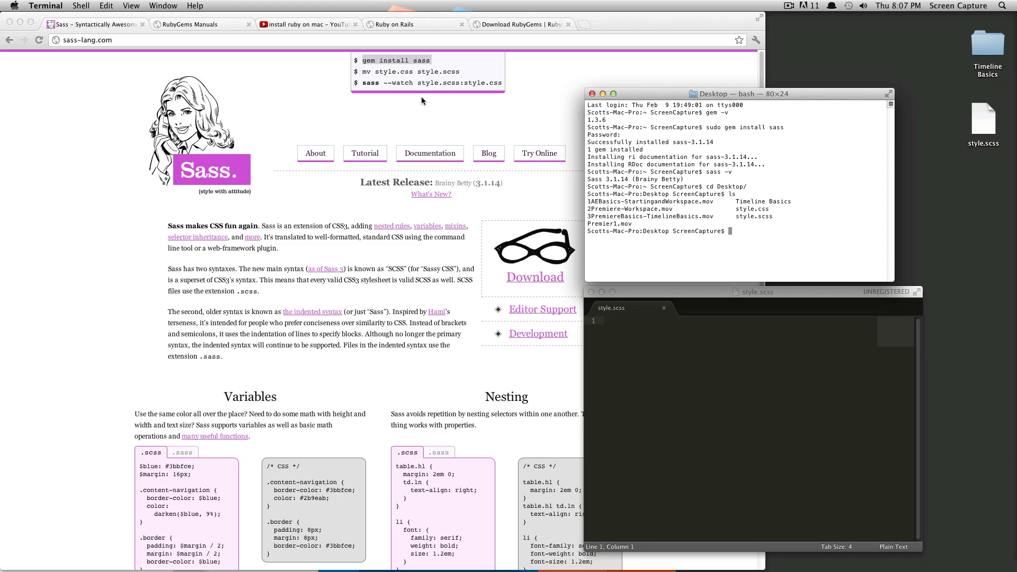
mouse_move(724, 200)
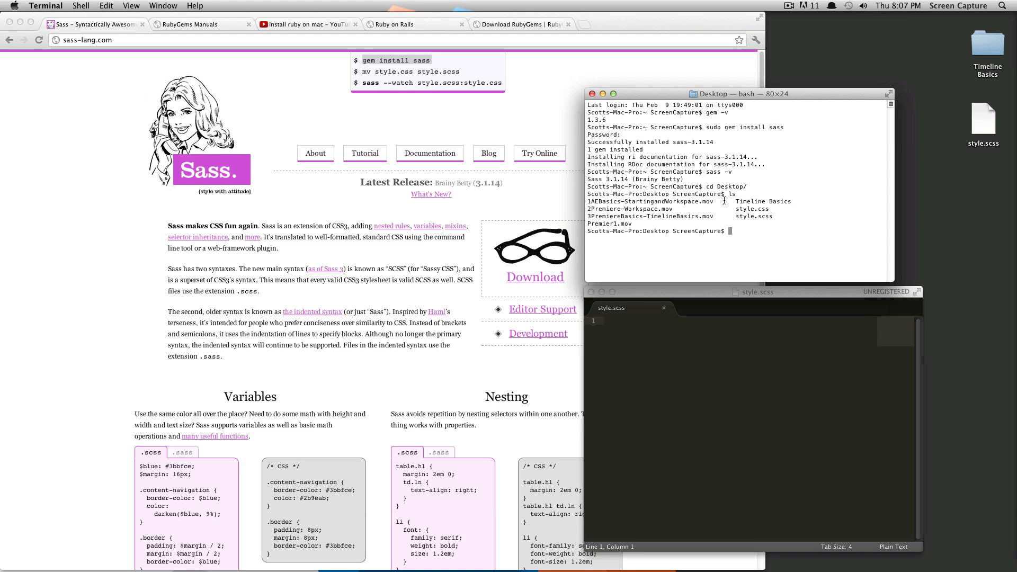
- Run sass --watch style.scss:style.css and check the new style.css on the Desktop
type("sass --watch style.scss")
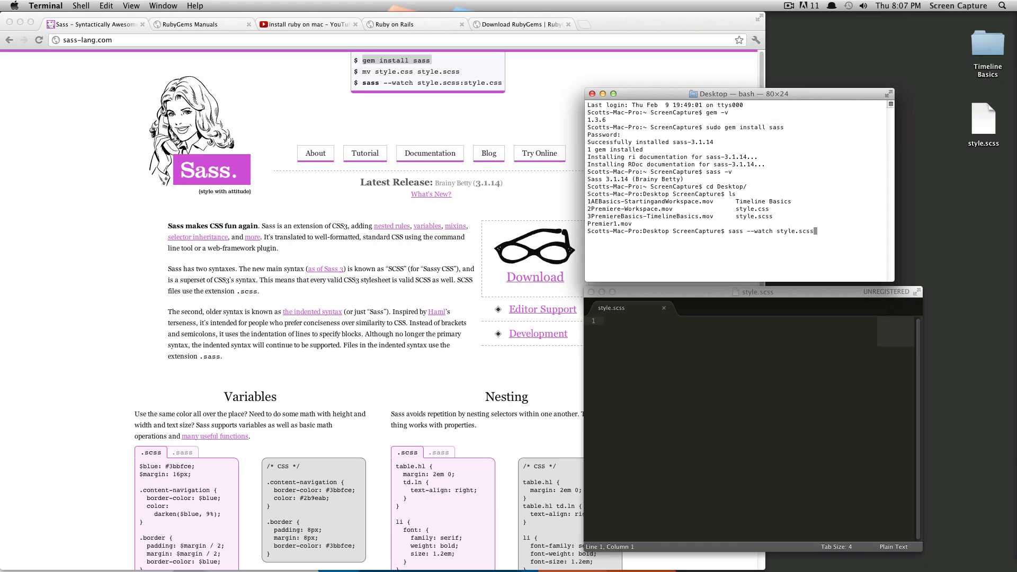
type(":style.css")
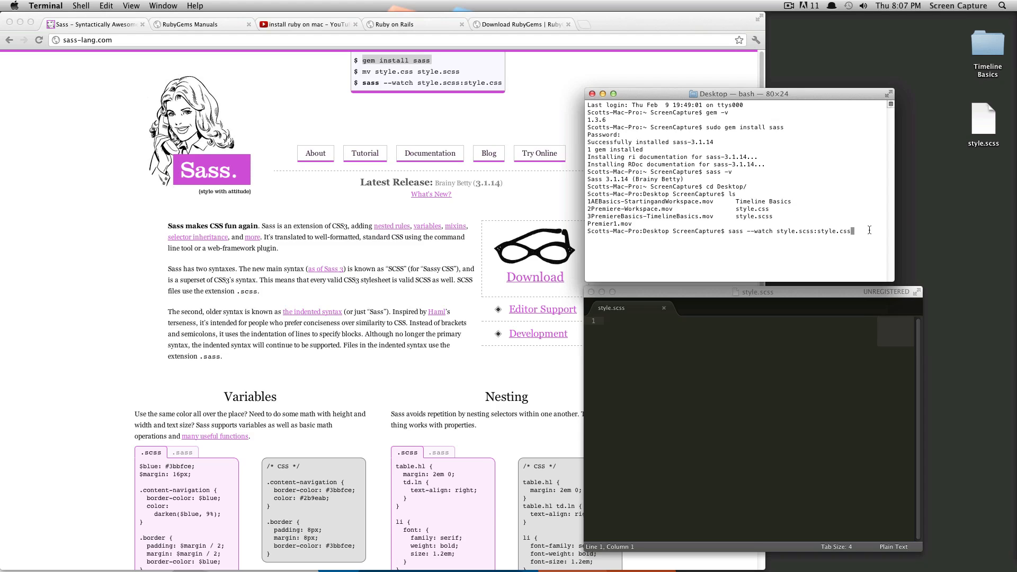
key("Return")
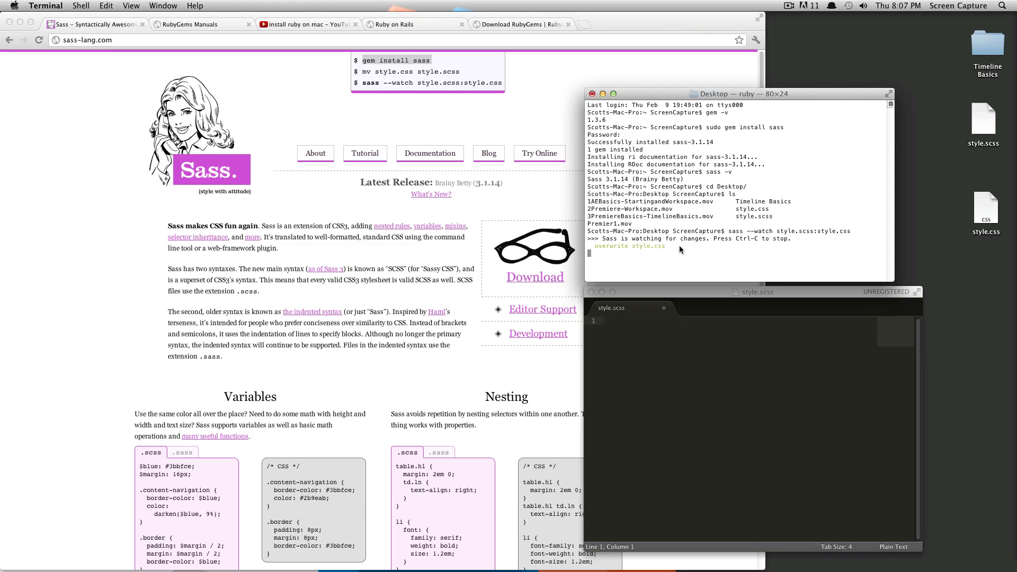
mouse_move(969, 236)
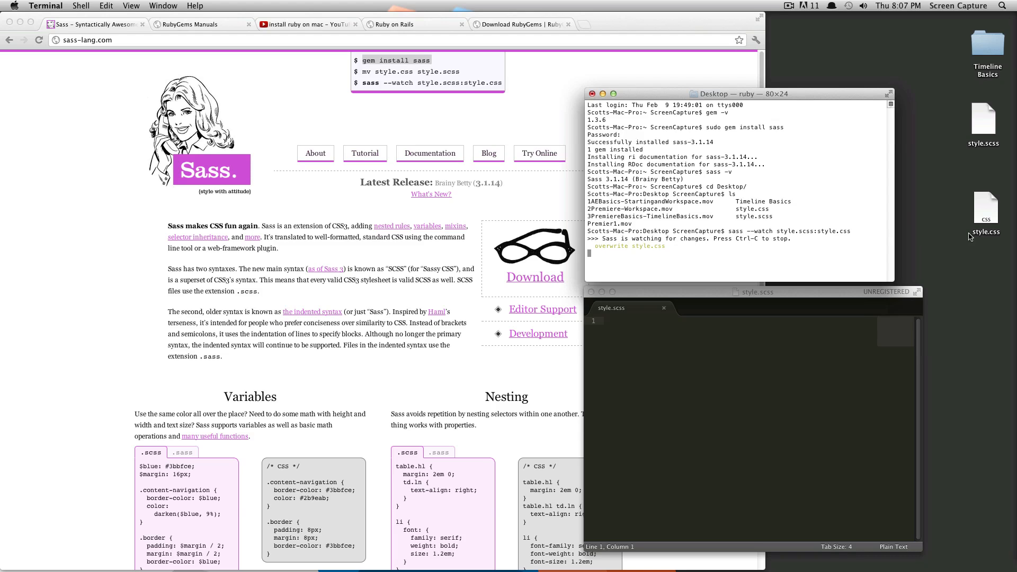
left_click(984, 176)
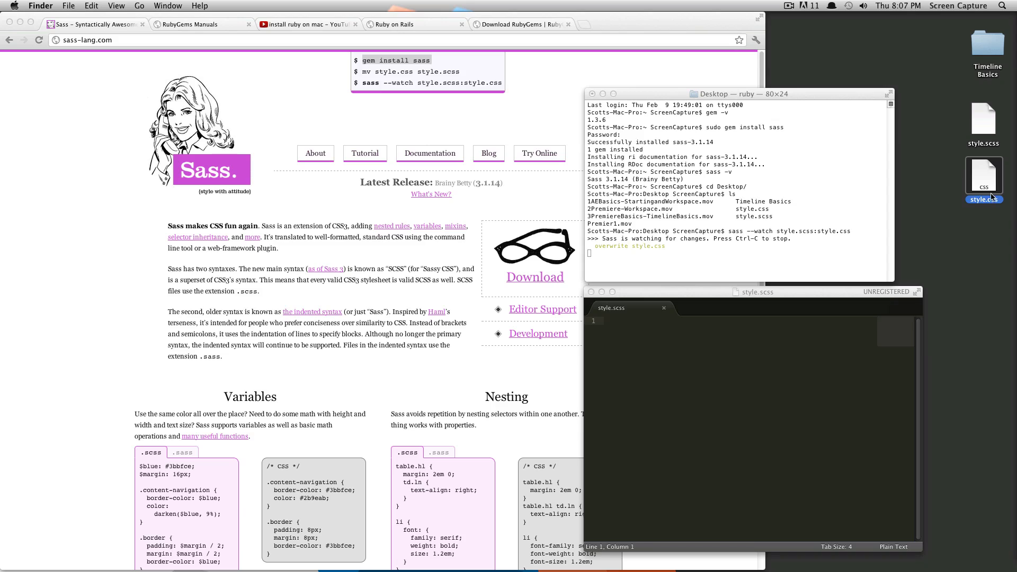
mouse_move(791, 302)
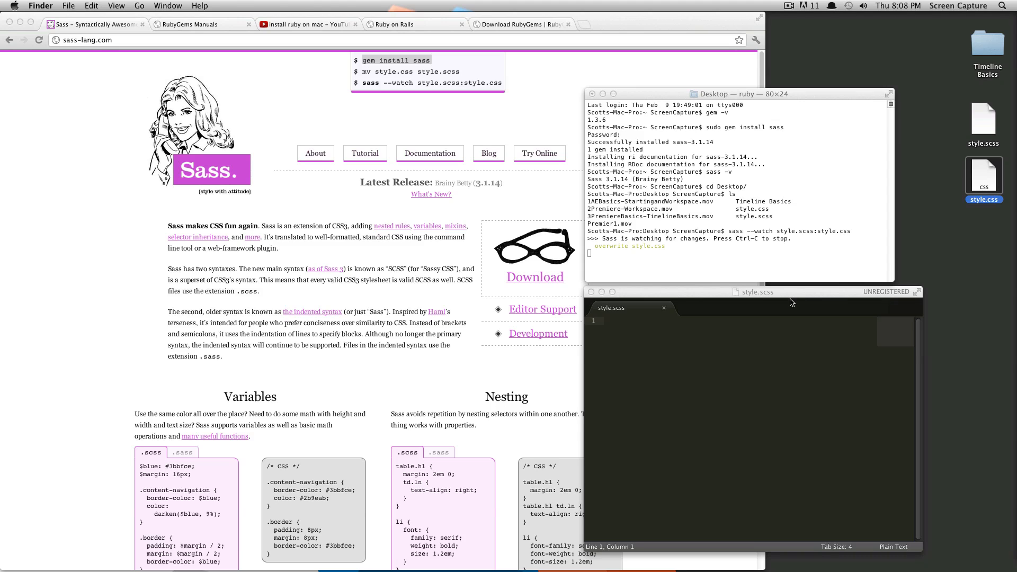
left_click(752, 293)
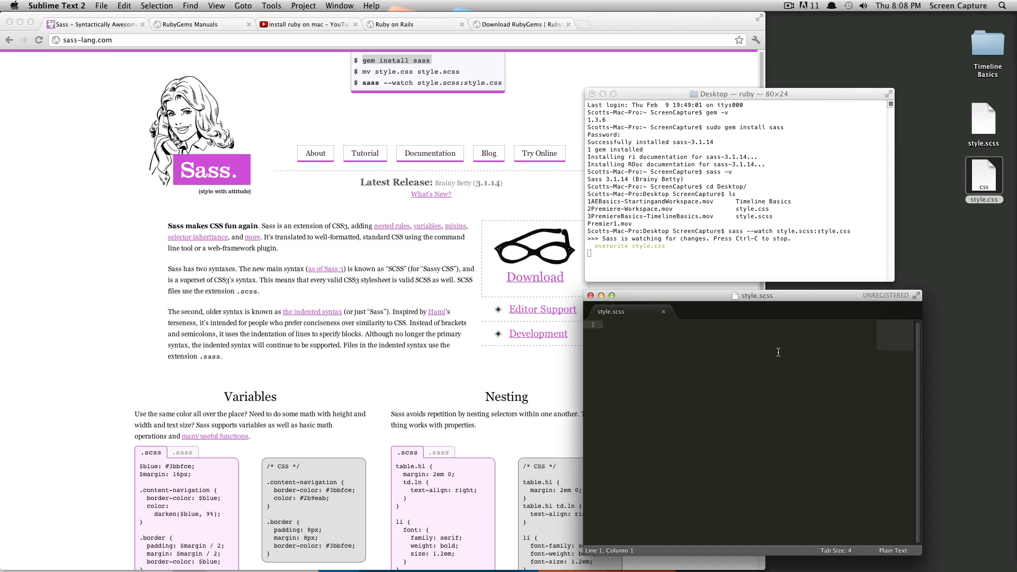
- Enter body { background:black; } in style.scss and save with Cmd+S
type("body { background:b")
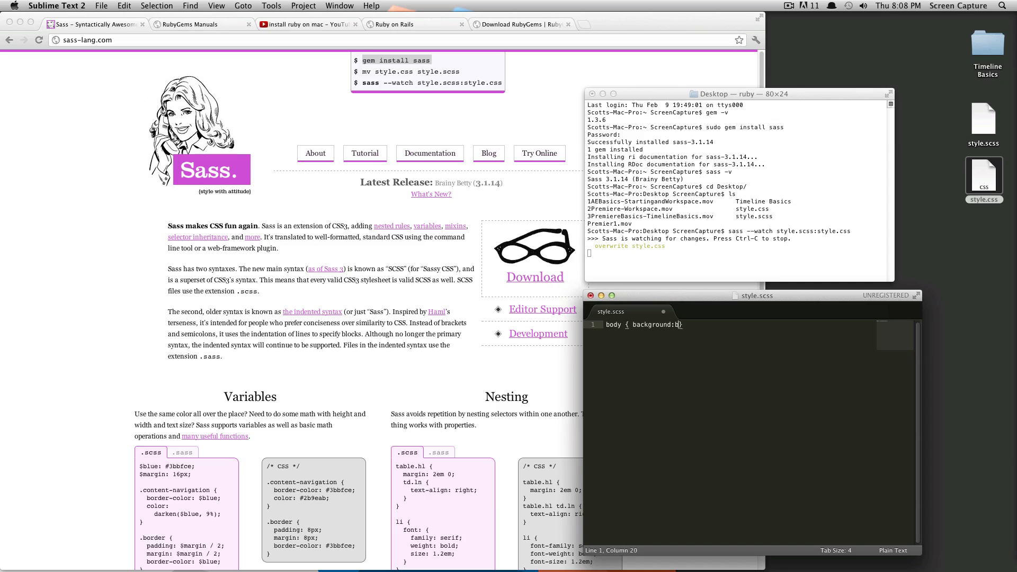
type("lacl")
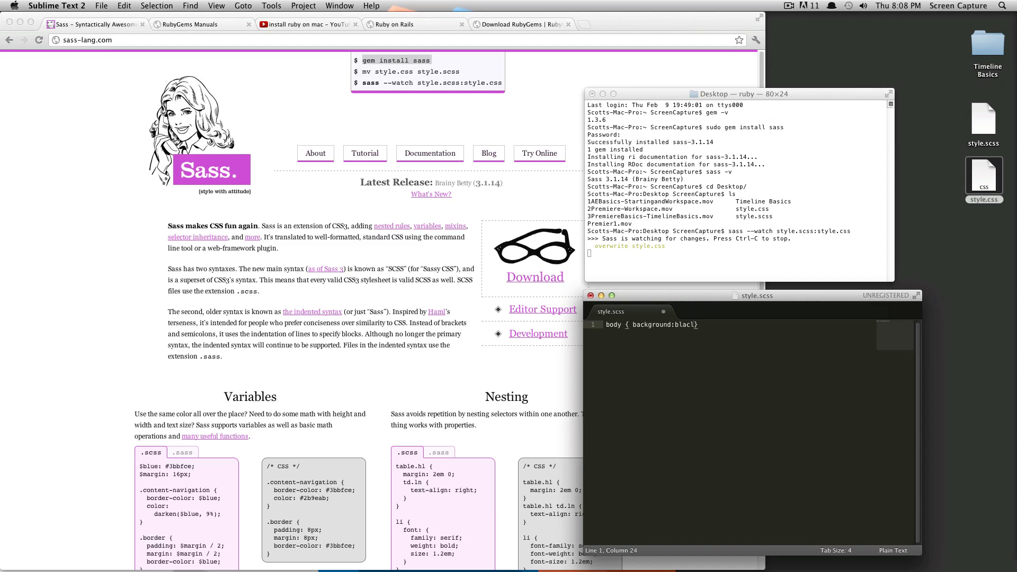
type("k")
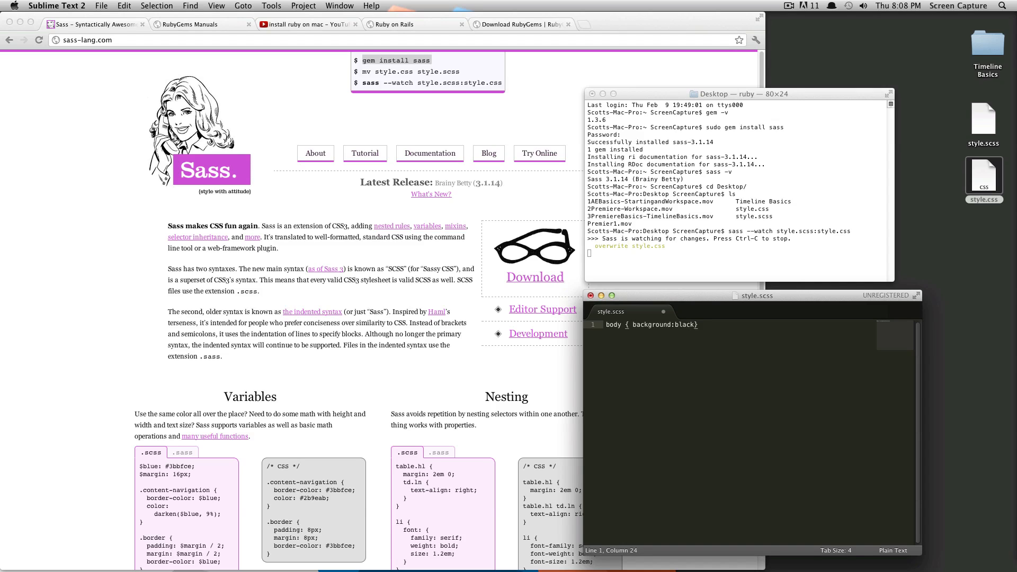
type(";")
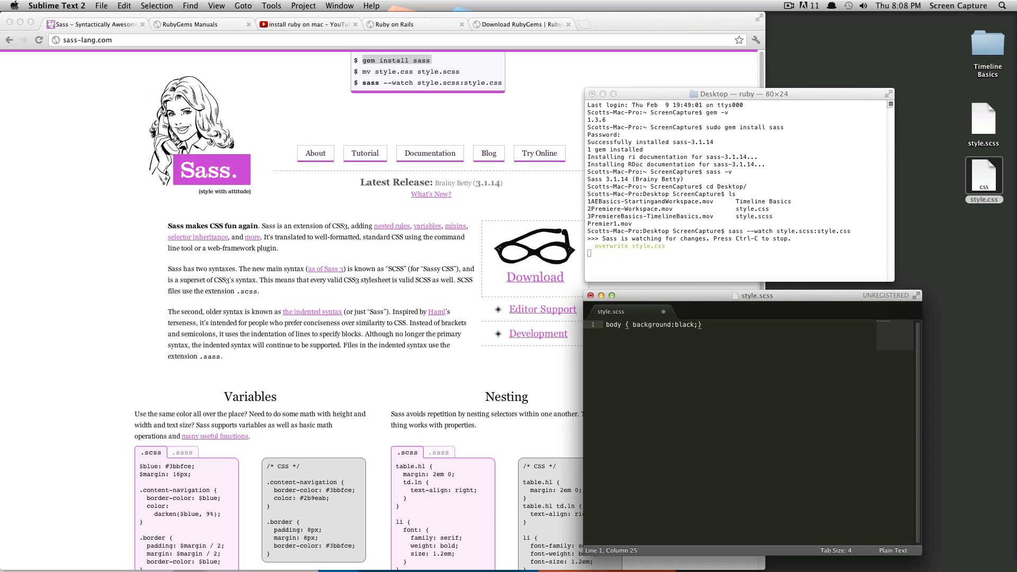
key("cmd+s")
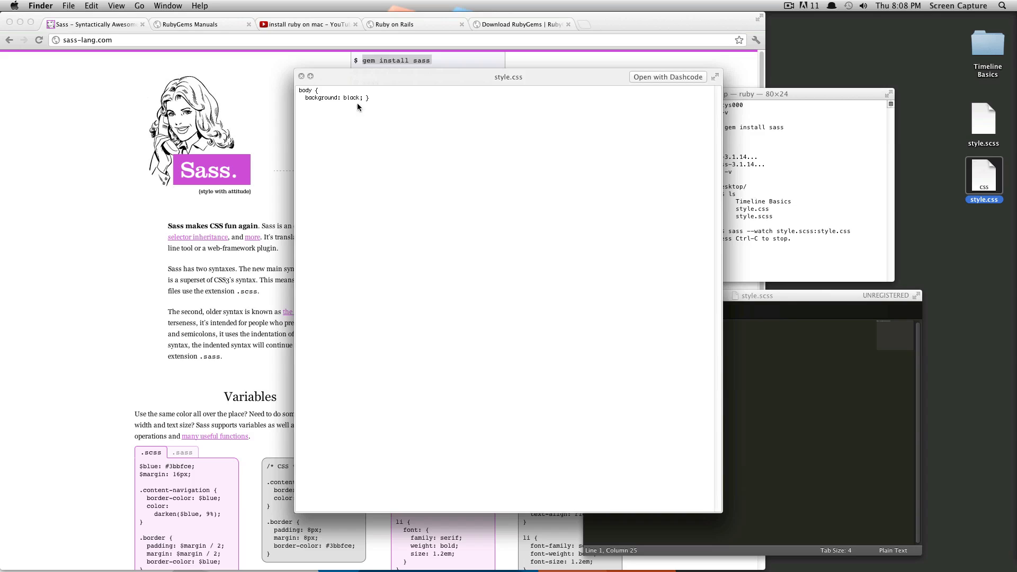
mouse_move(829, 220)
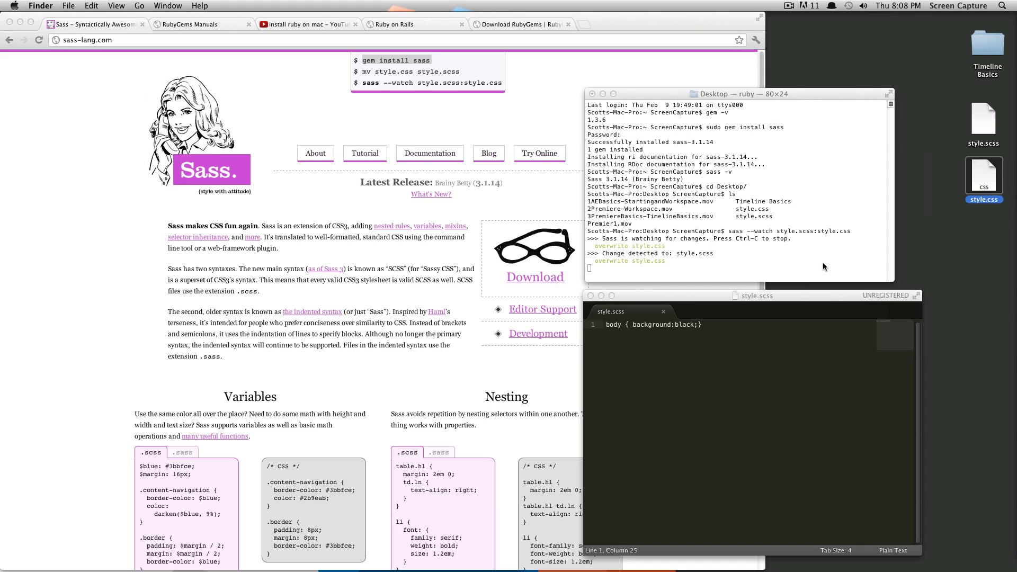
mouse_move(740, 305)
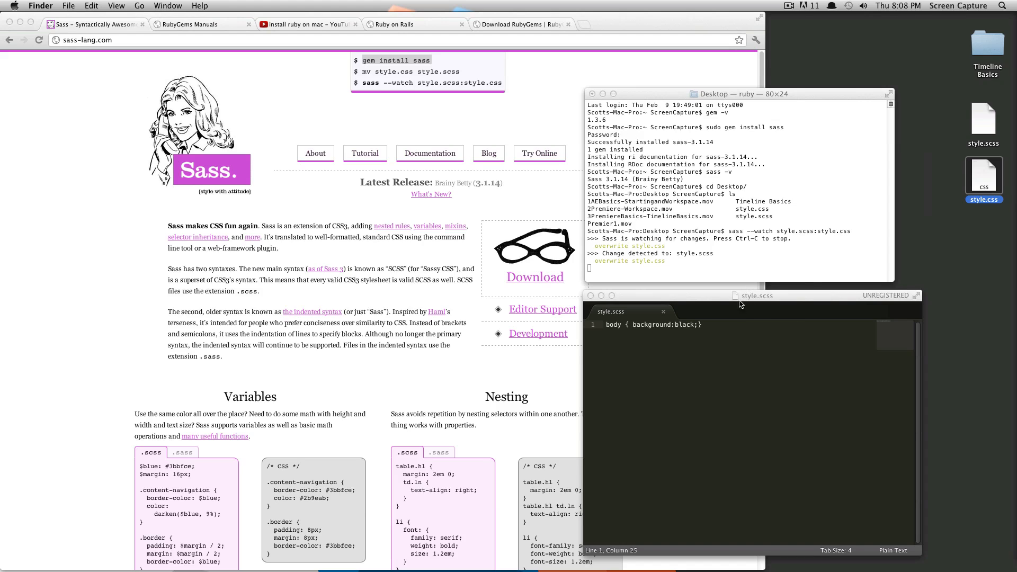
mouse_move(757, 321)
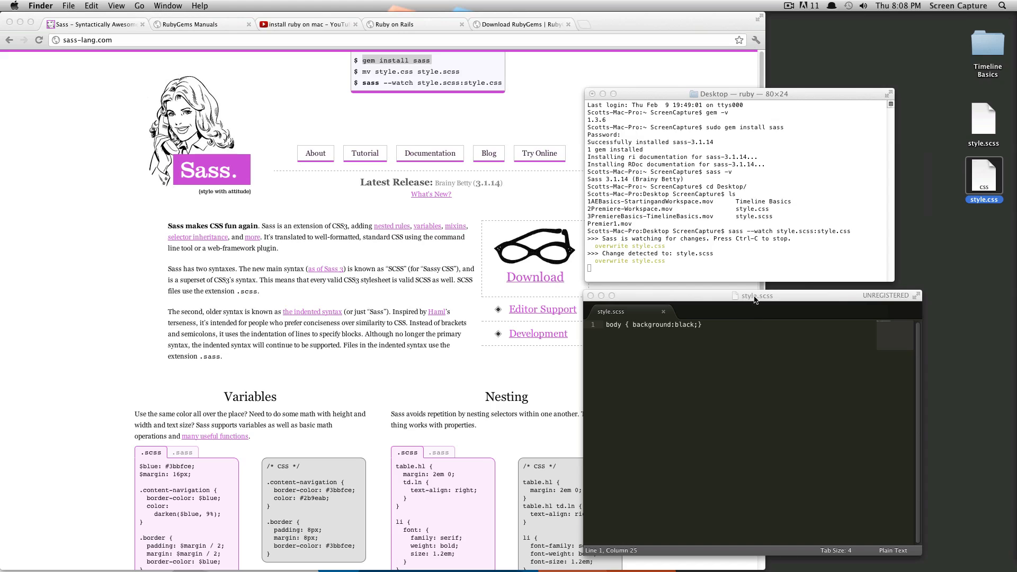
mouse_move(754, 203)
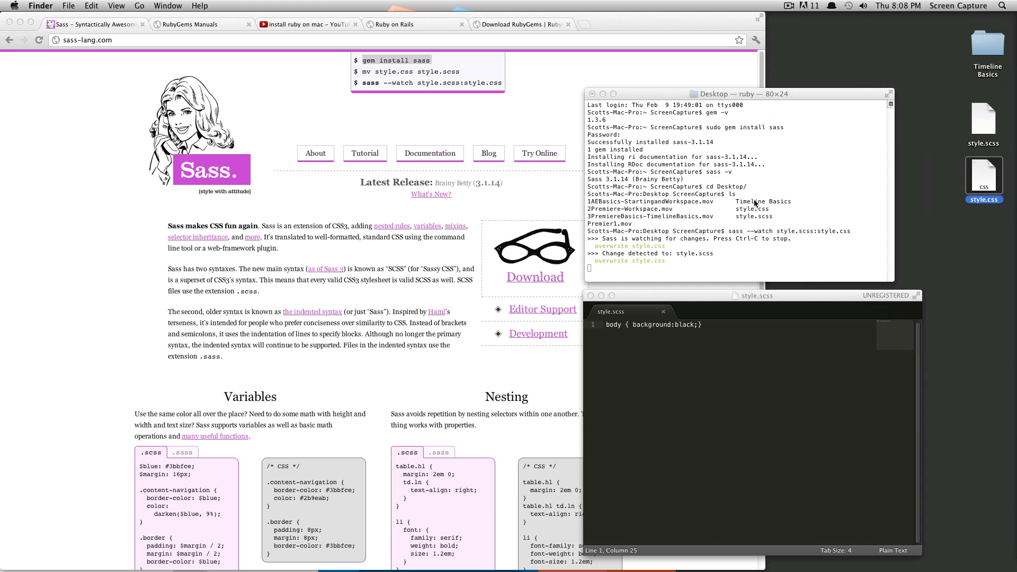
mouse_move(635, 265)
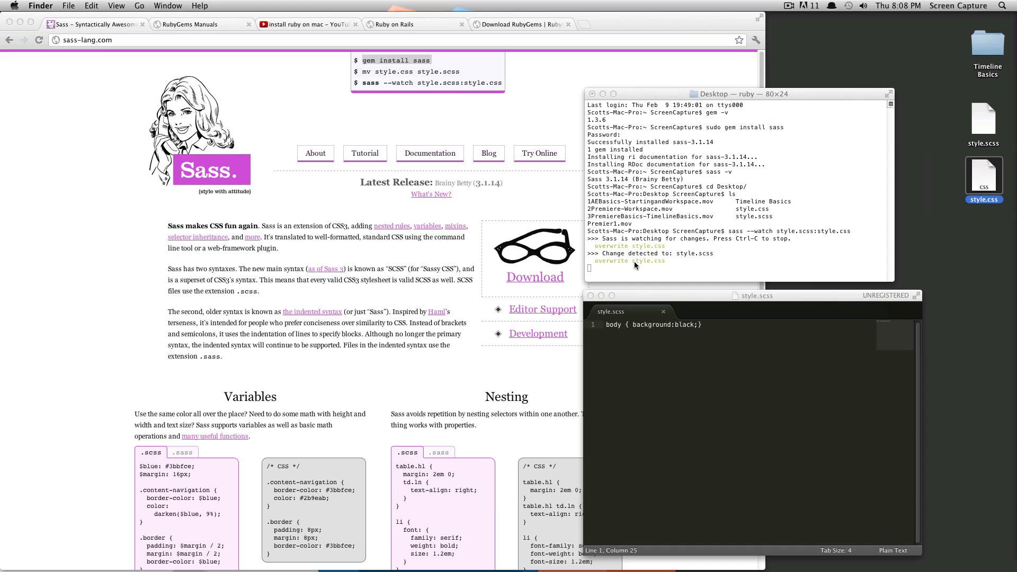